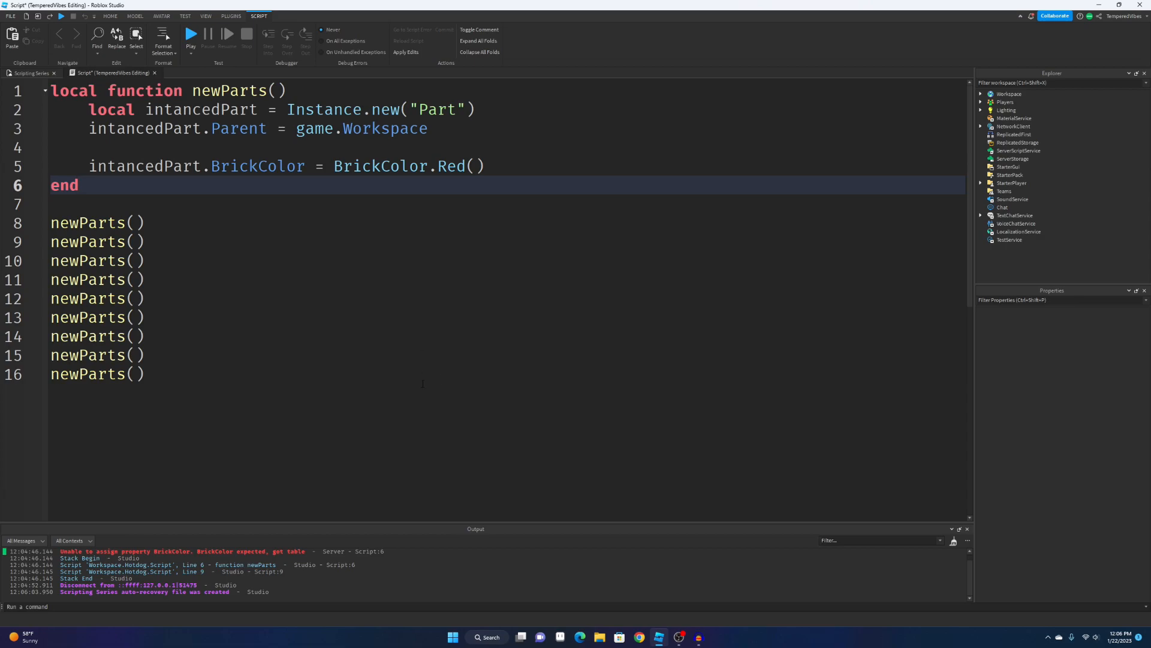
{"action": "mouse_move", "coordinate": [619, 339]}
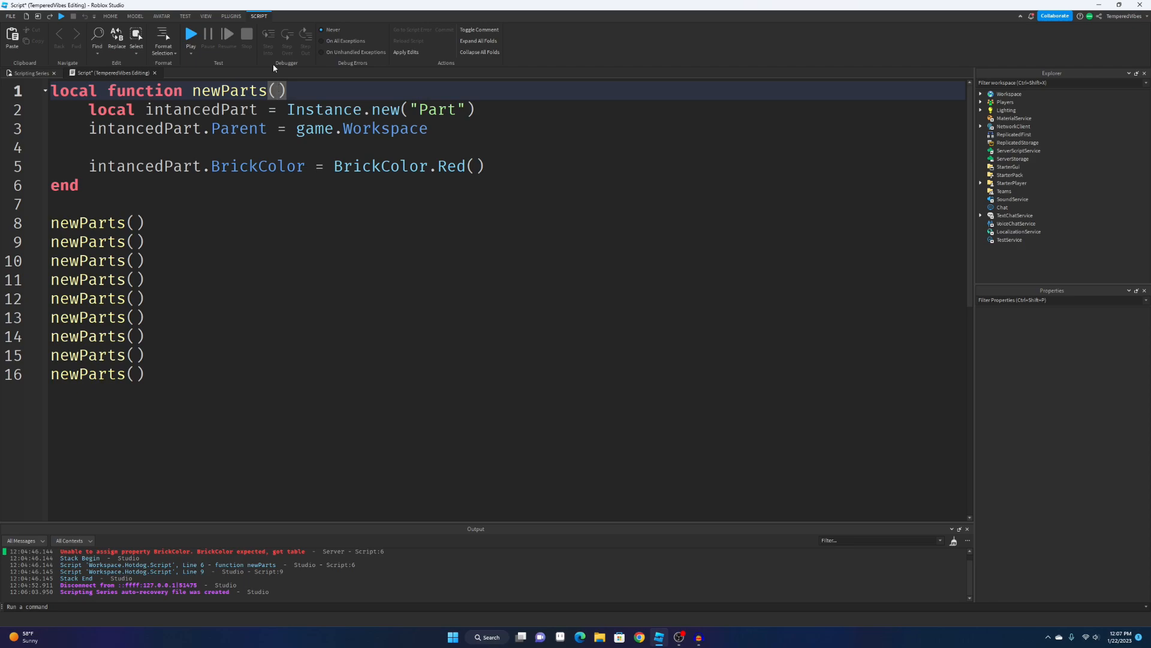
Give newParts the parameters Transparency and Brickcolor in its signature.
{"action": "type", "text": "Transparency"}
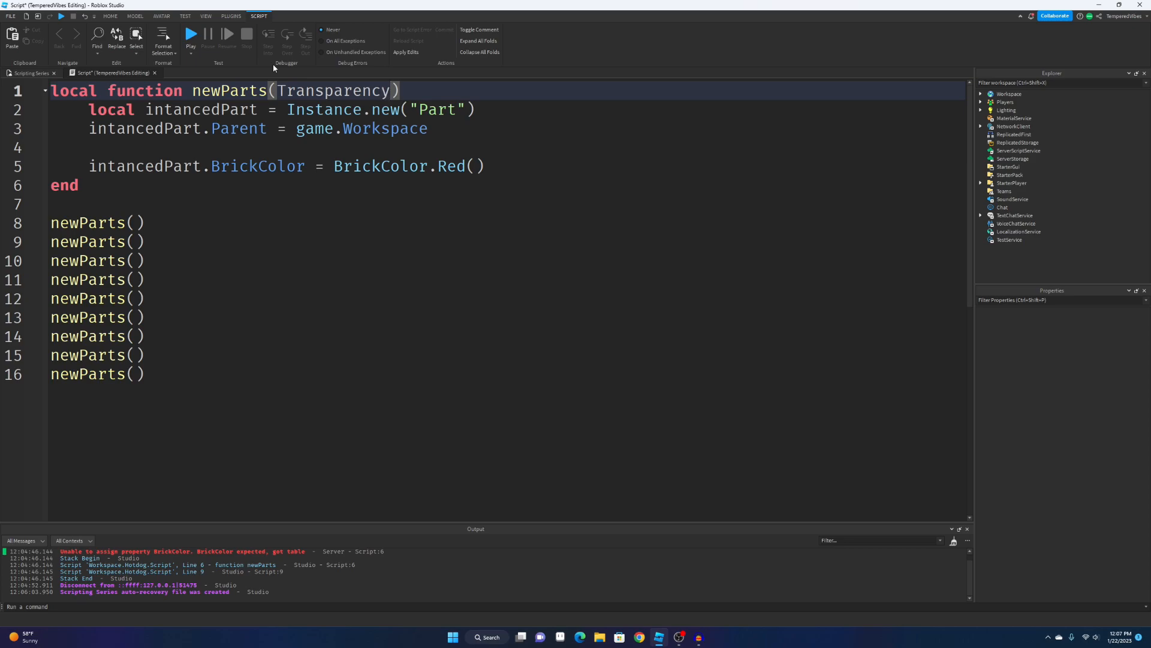
{"action": "type", "text": ", B"}
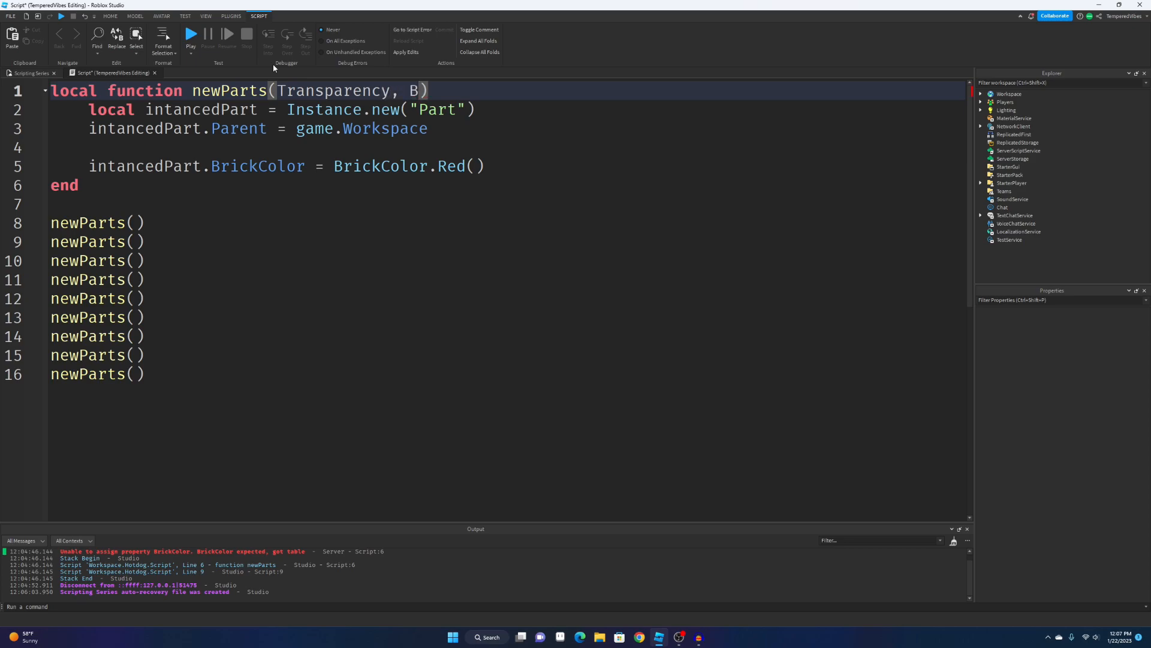
{"action": "type", "text": "rickcolor"}
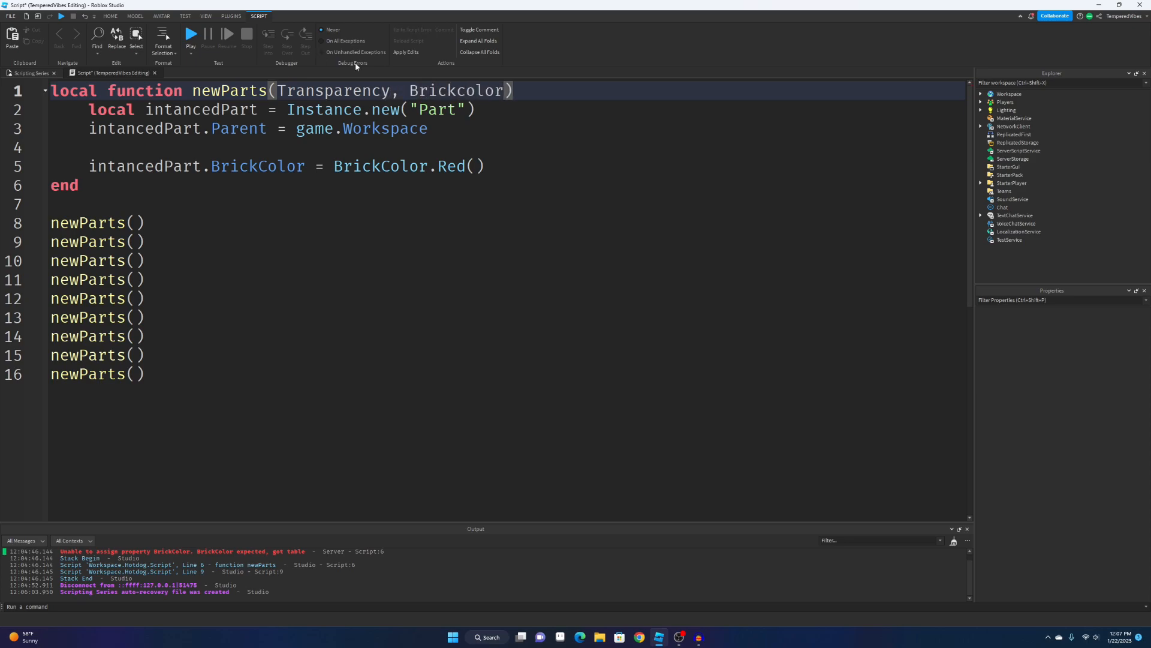
{"action": "double_click", "coordinate": [332, 90]}
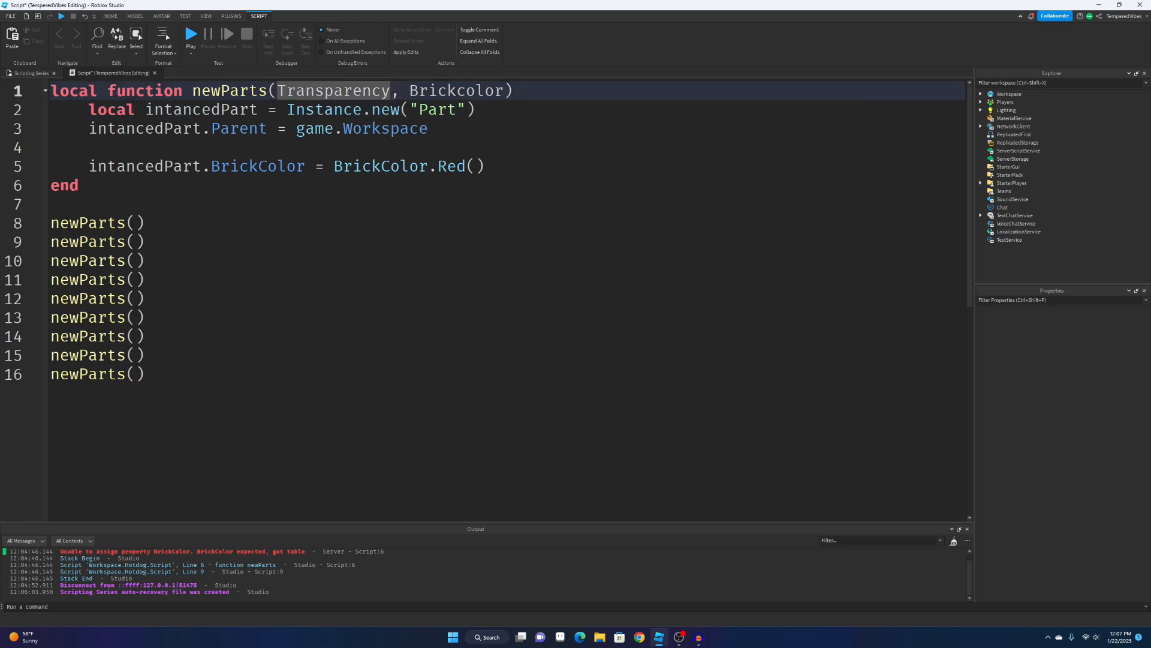
{"action": "left_click", "coordinate": [132, 223]}
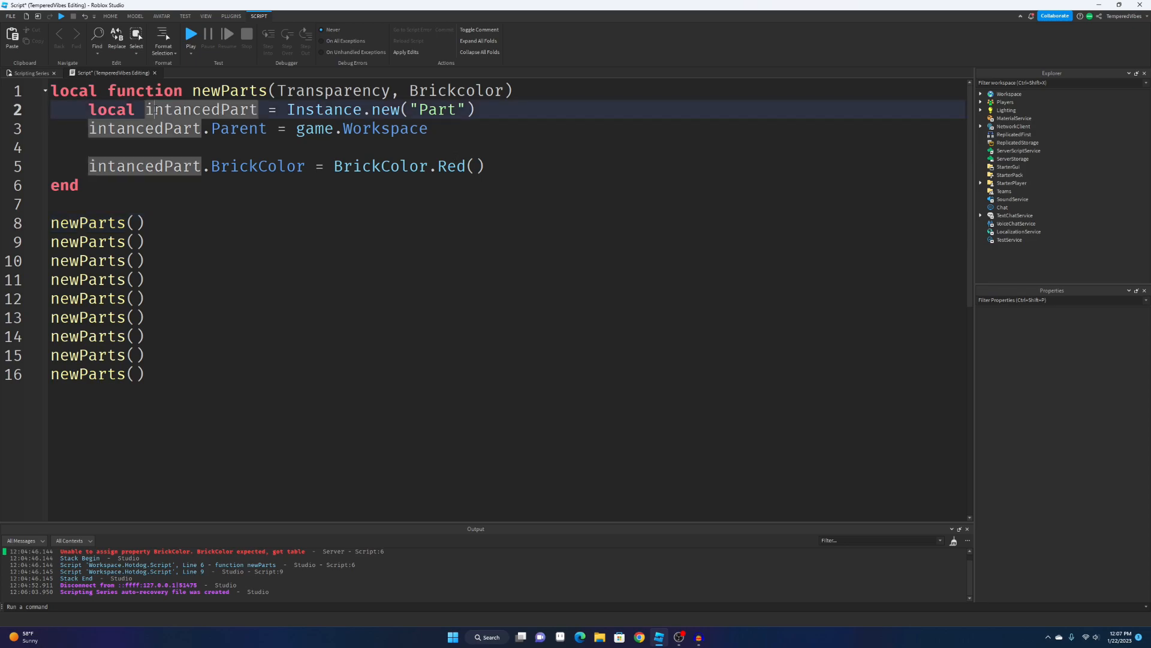
Correct intancedPart to instancedPart on the function's body lines.
{"action": "type", "text": "s"}
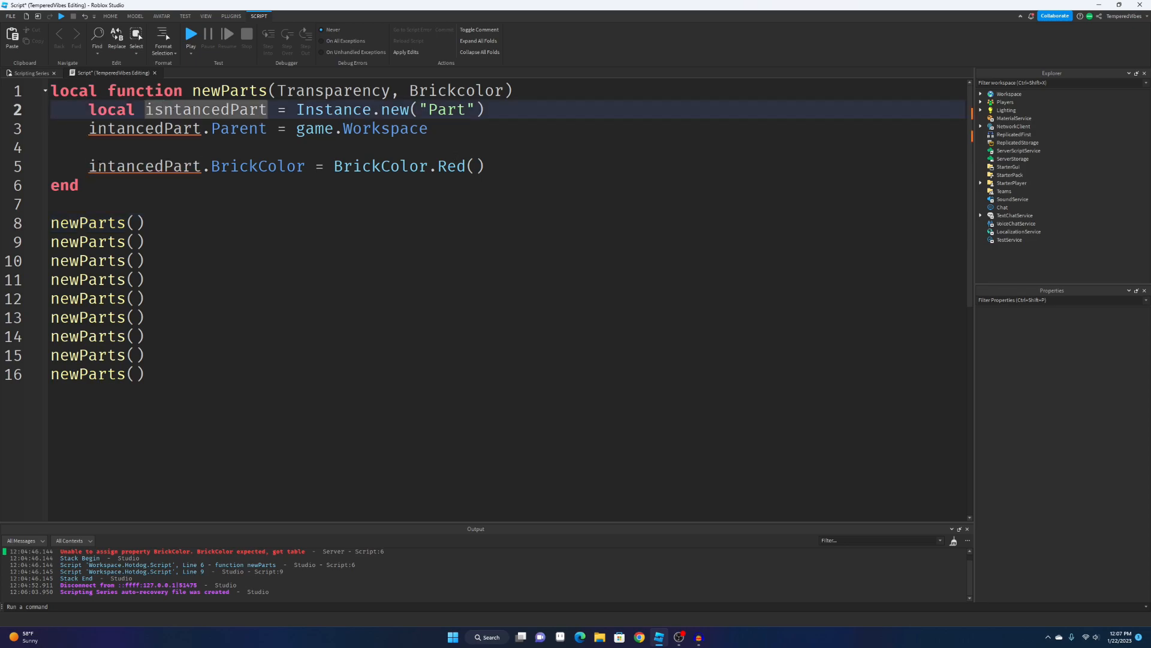
{"action": "type", "text": "instancedPart"}
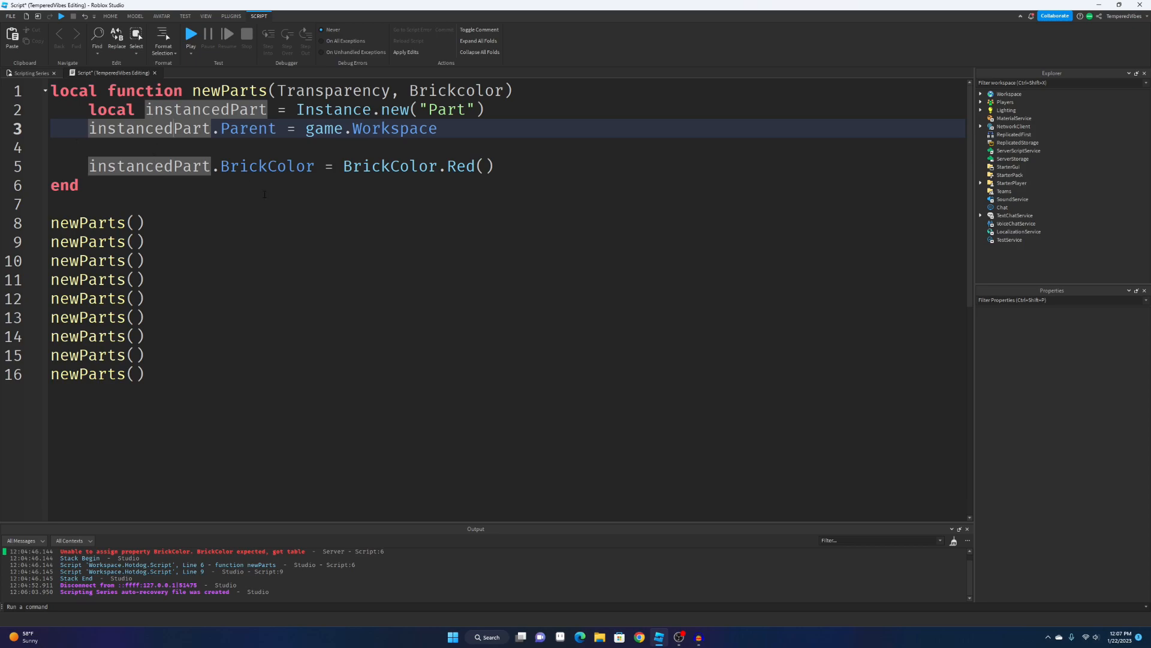
{"action": "double_click", "coordinate": [247, 129]}
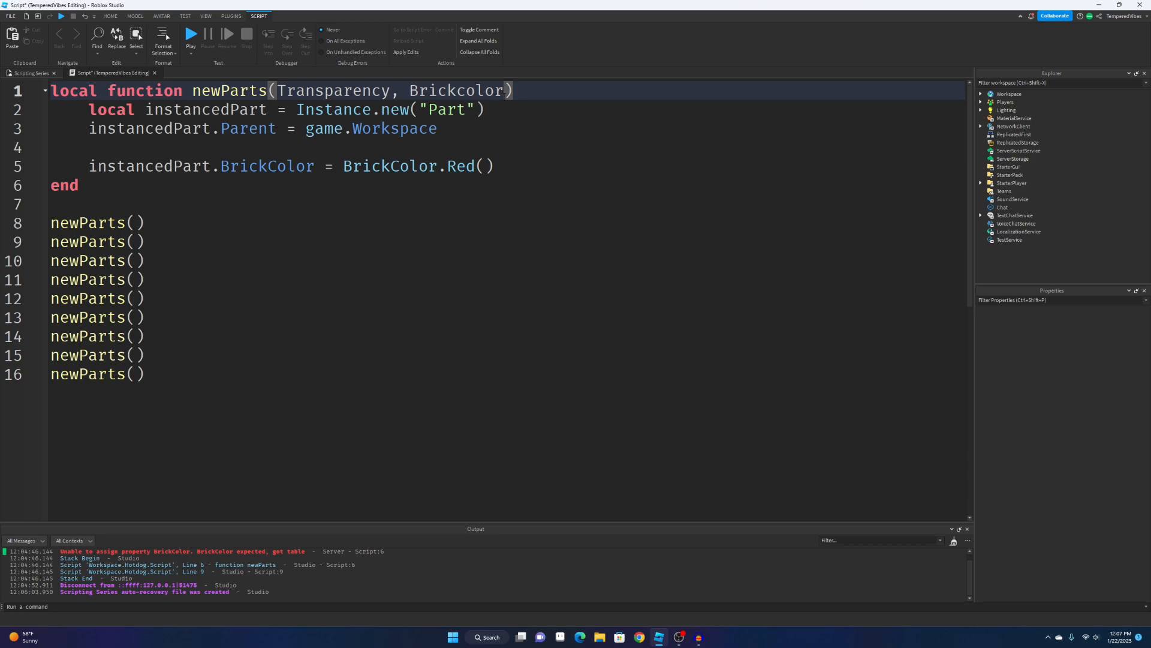
Add a Parent parameter, use it as the part's Parent, and clear the BrickColor.Red() value.
{"action": "type", "text": ","}
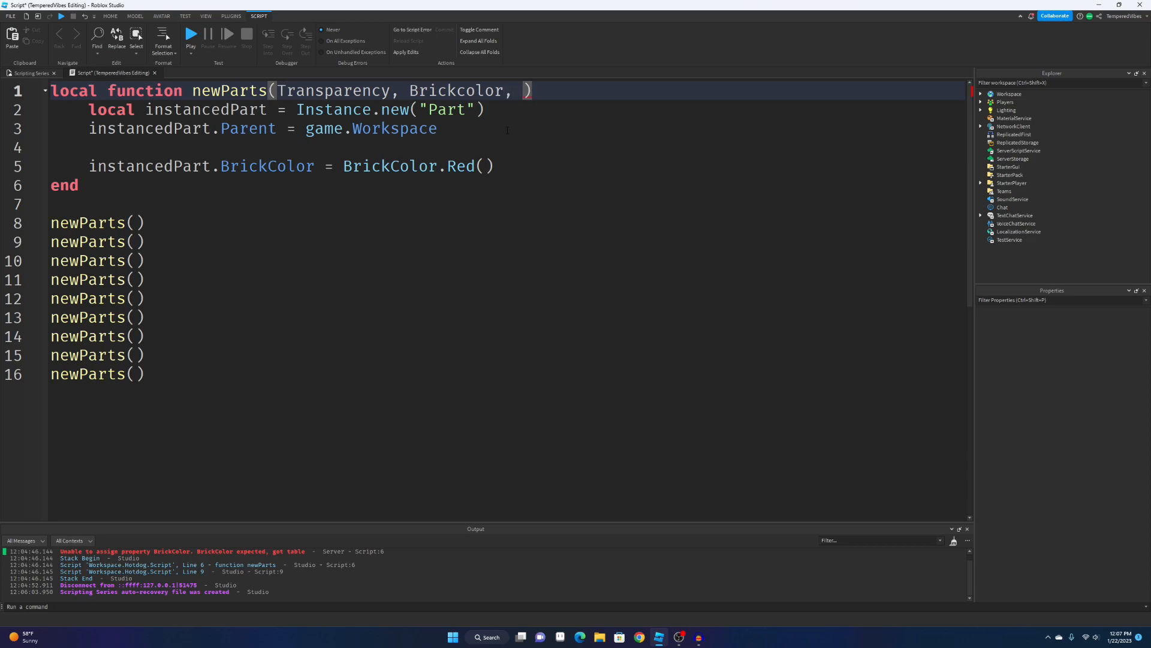
{"action": "type", "text": "Parent"}
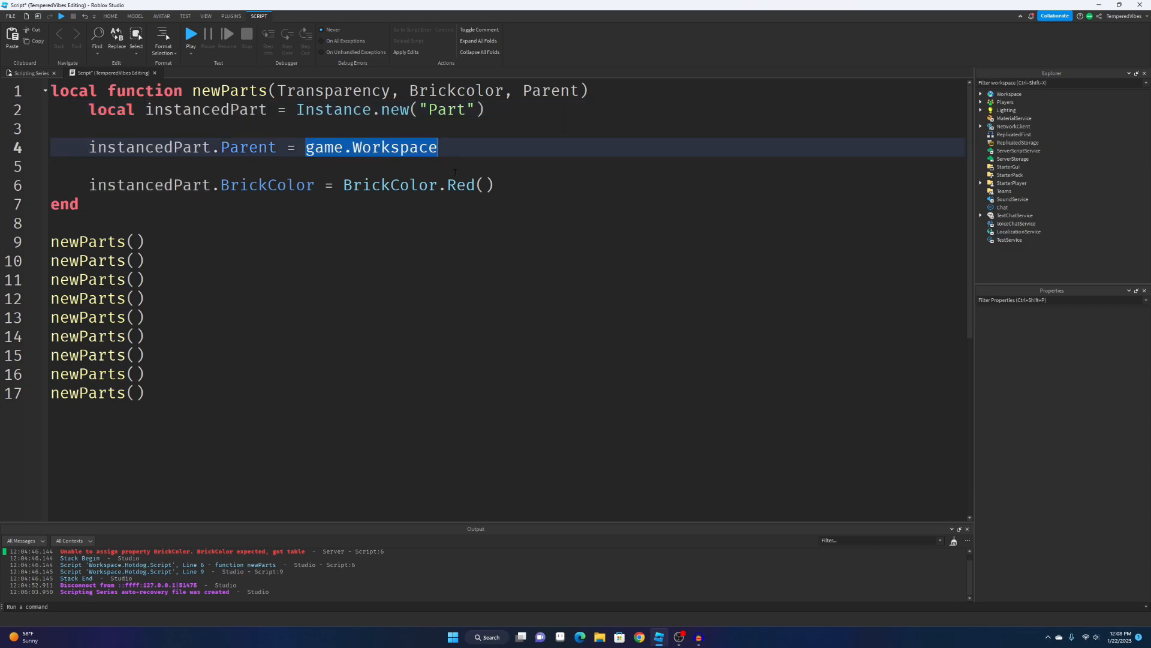
{"action": "type", "text": "Parent"}
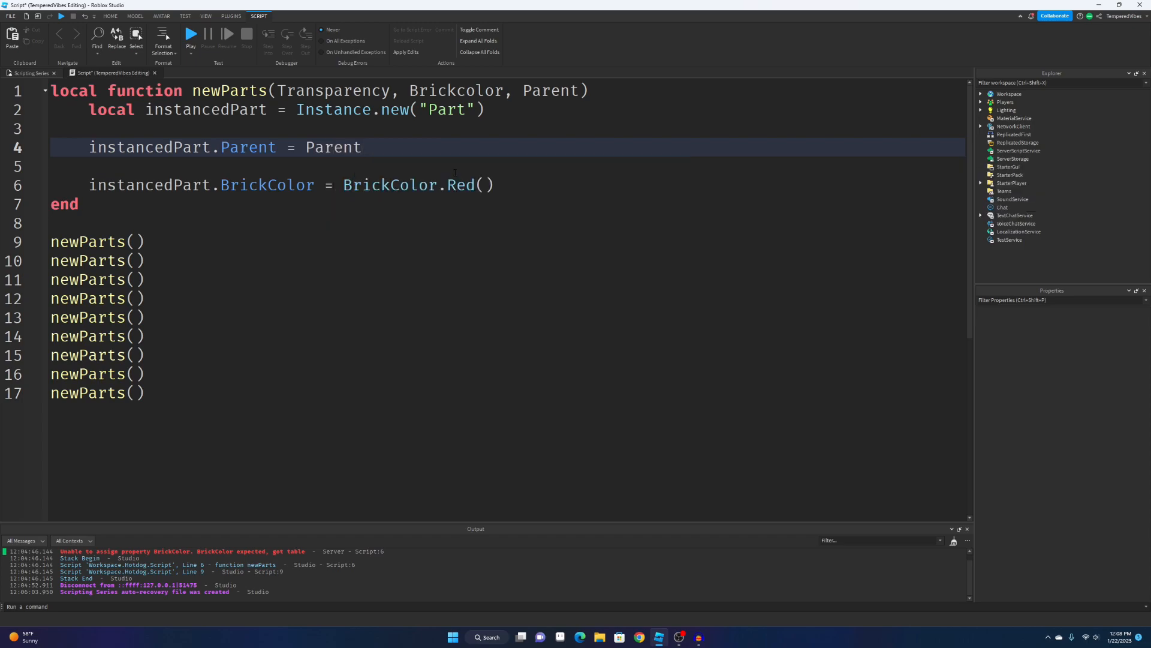
{"action": "double_click", "coordinate": [549, 90]}
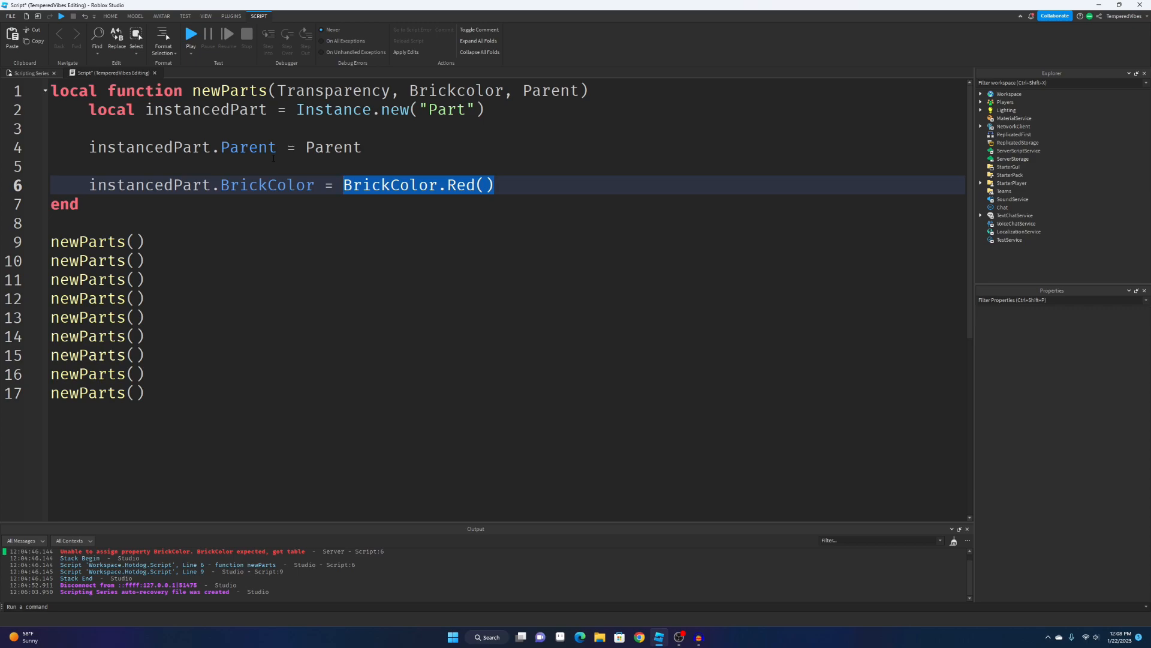
{"action": "key", "text": "Delete"}
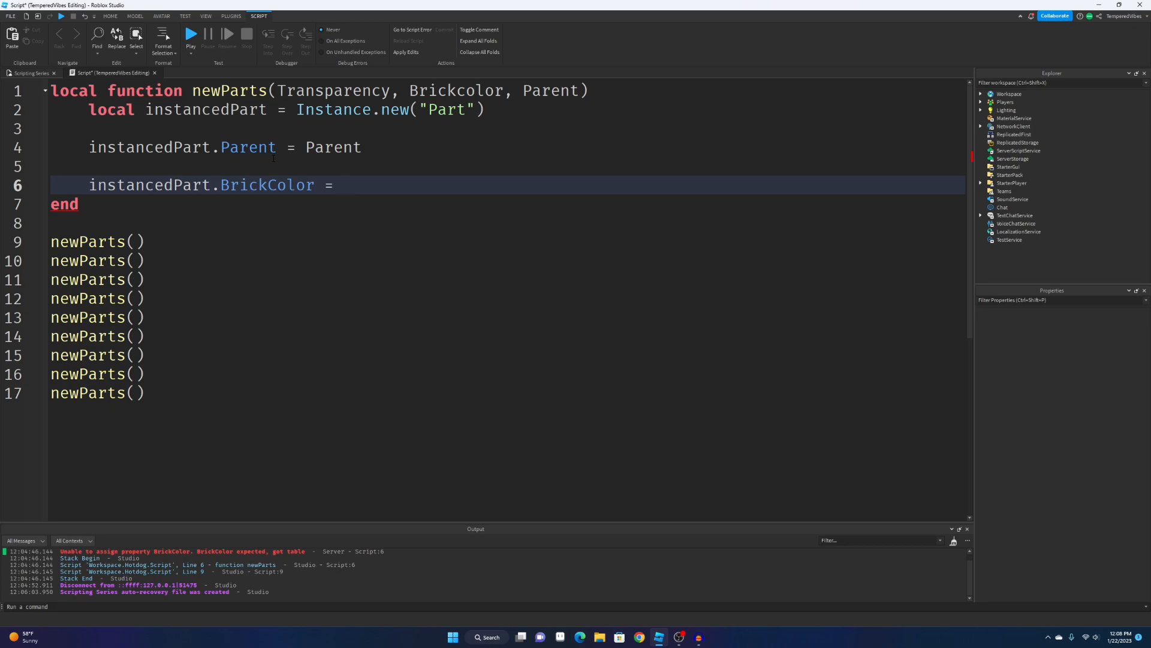
Replace the BrickColor line with an Anchored assignment, trying false and true values.
{"action": "type", "text": "BrickColor"}
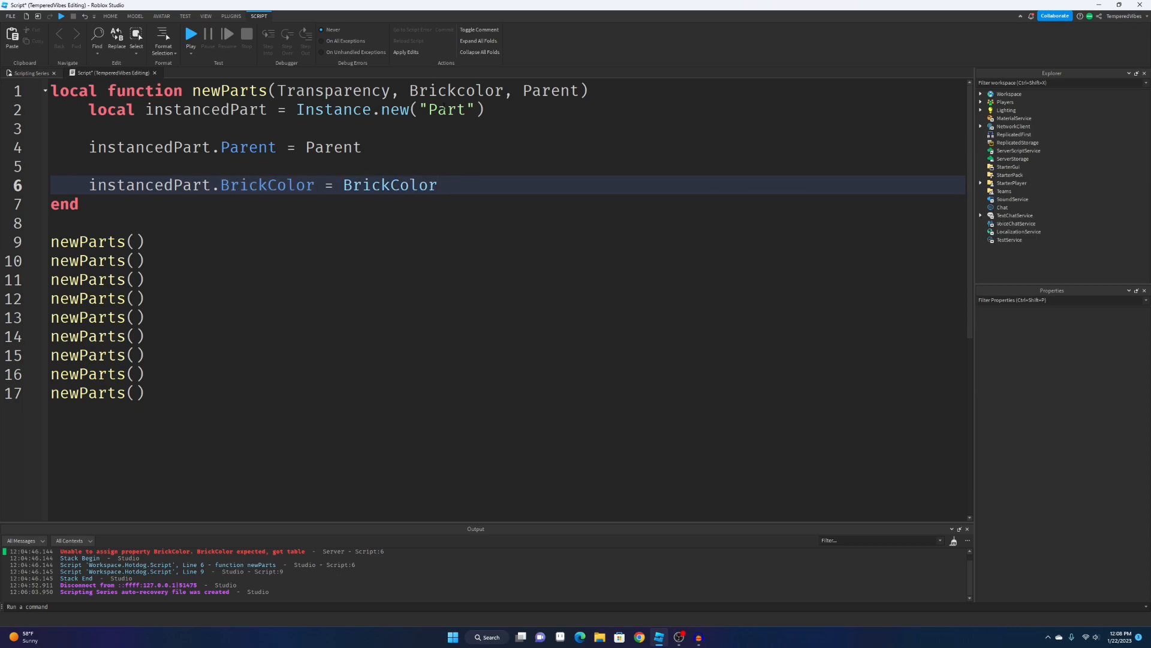
{"action": "type", "text": "Anchored"}
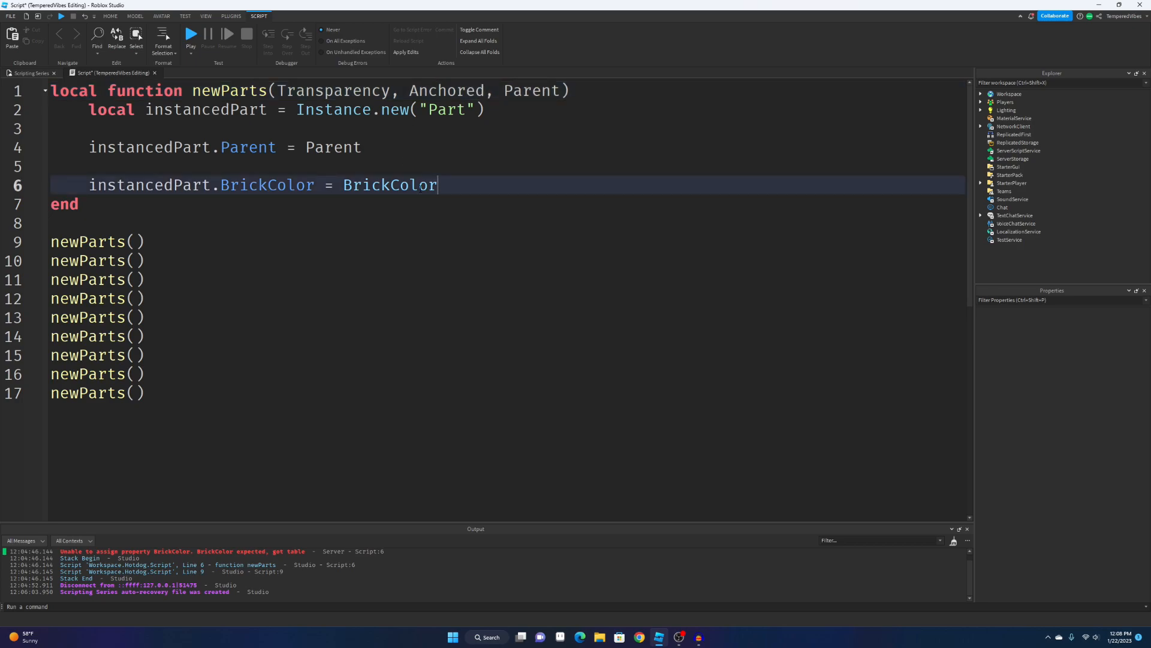
{"action": "left_click_drag", "start_coordinate": [220, 185], "coordinate": [437, 185]}
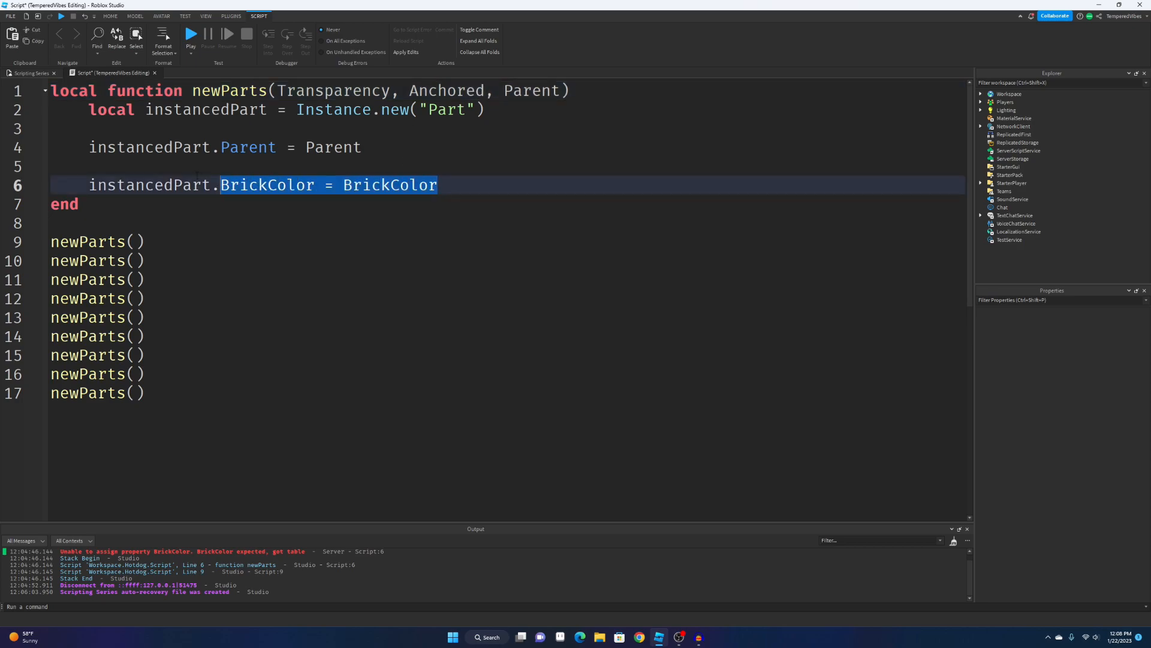
{"action": "type", "text": "Anchored ="}
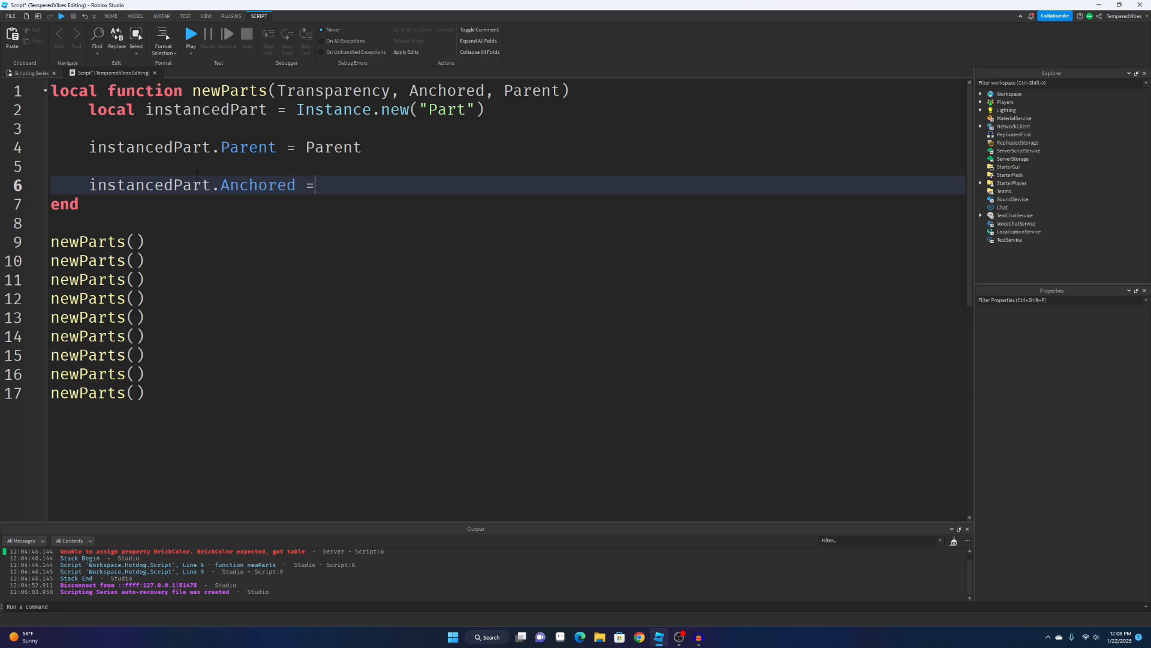
{"action": "type", "text": "fals"}
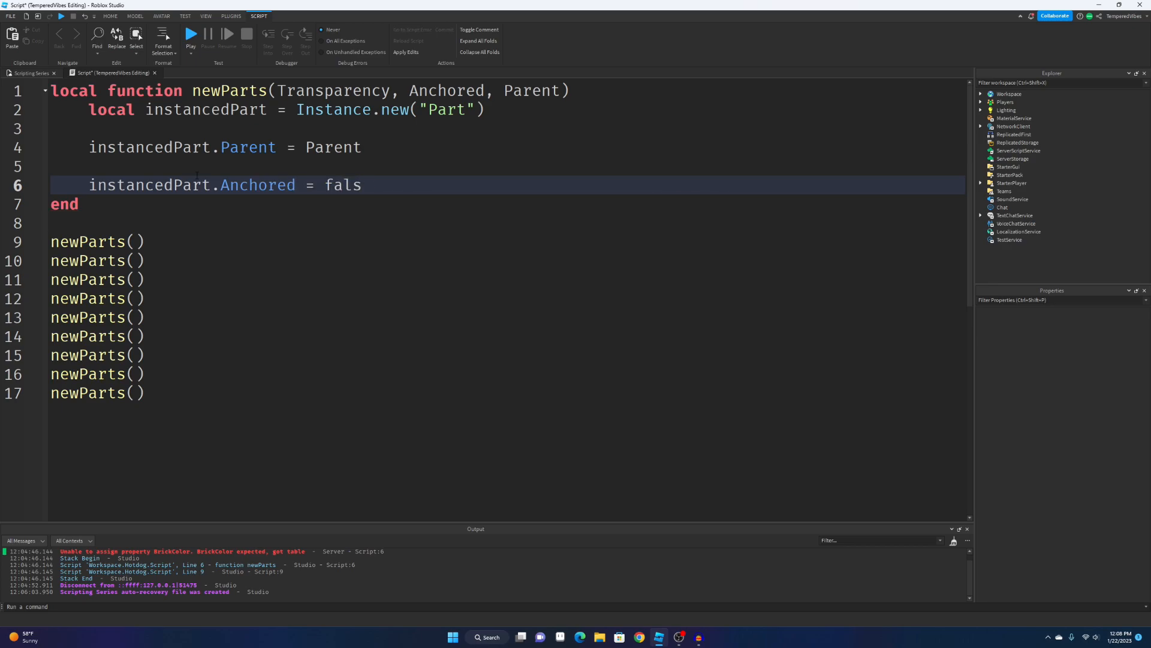
{"action": "type", "text": "true"}
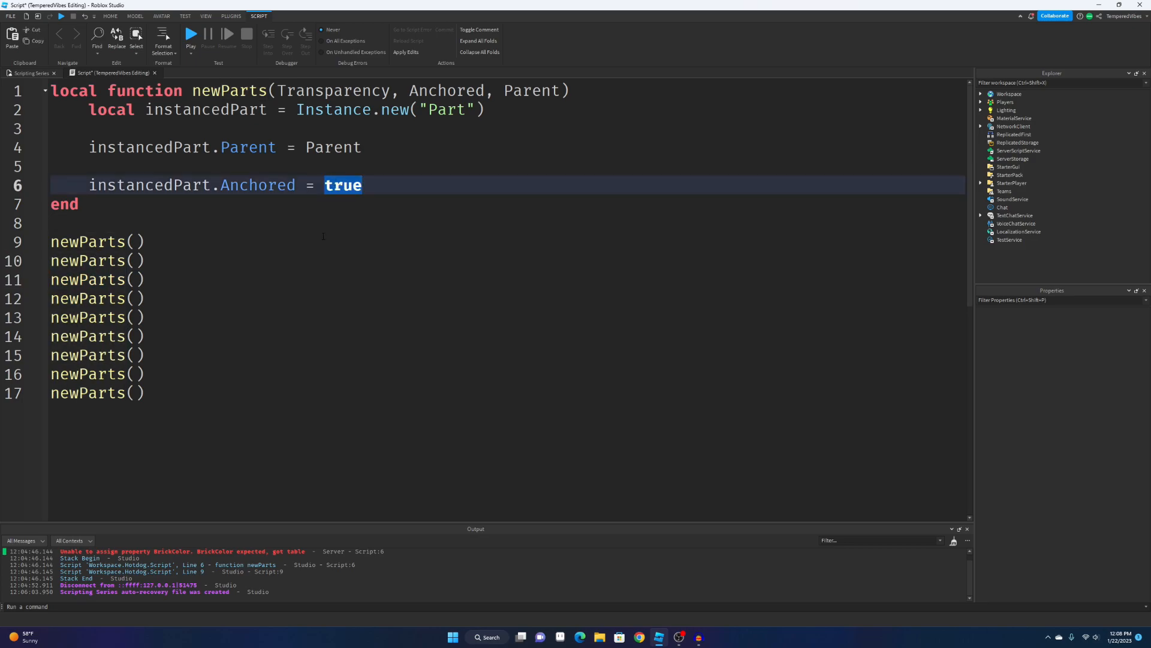
Make the line instancedPart.Anchored = Anchored and begin the Transparency assignment line.
{"action": "key", "text": "Delete"}
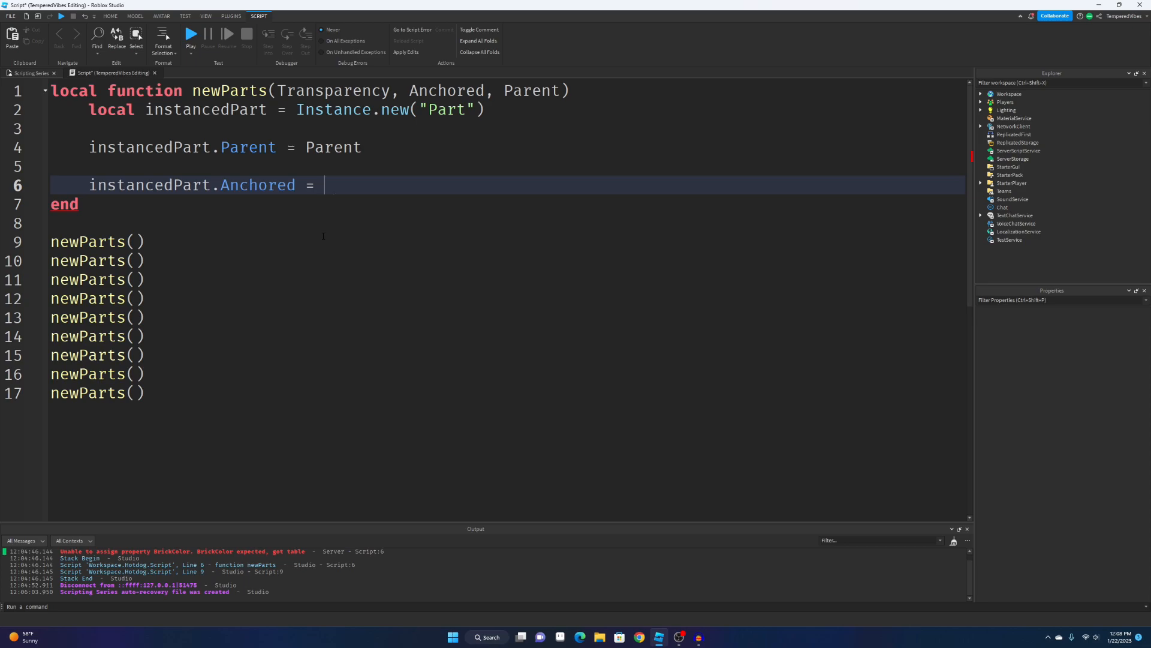
{"action": "type", "text": "A"}
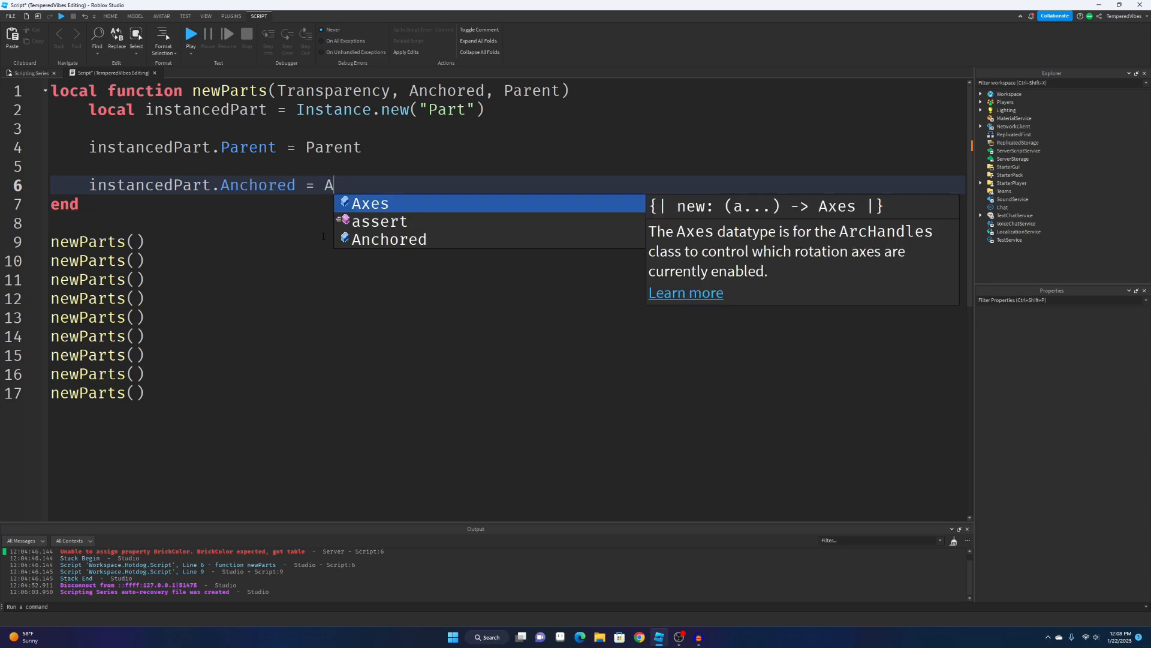
{"action": "type", "text": "nchored"}
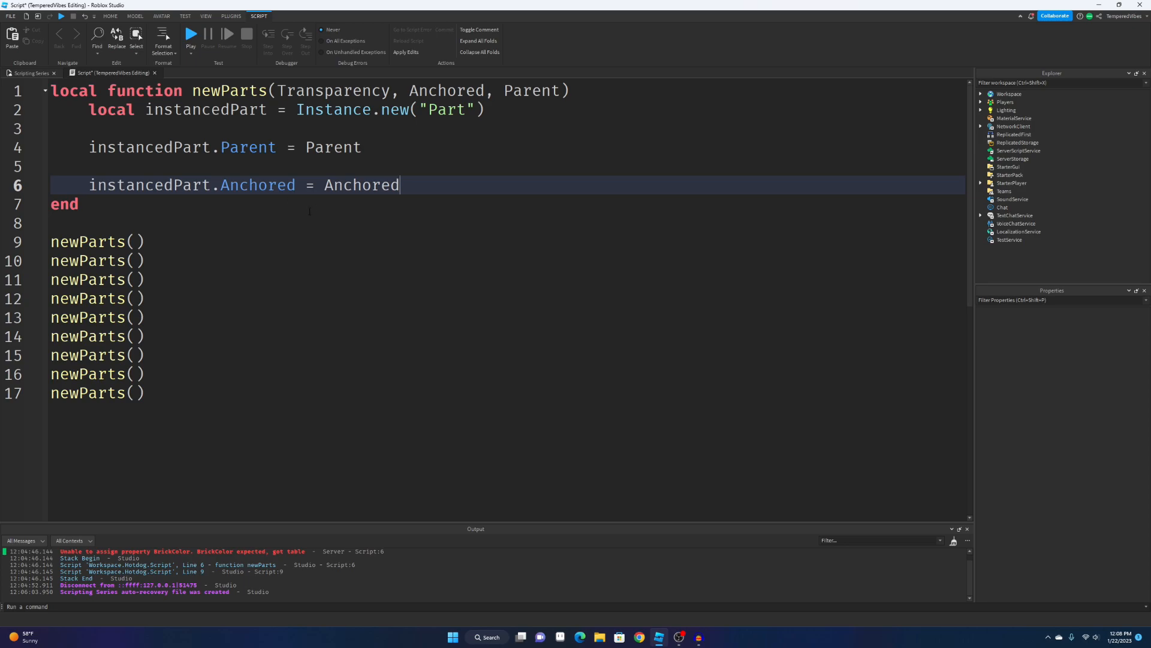
{"action": "type", "text": "instancedPart.Transparency"}
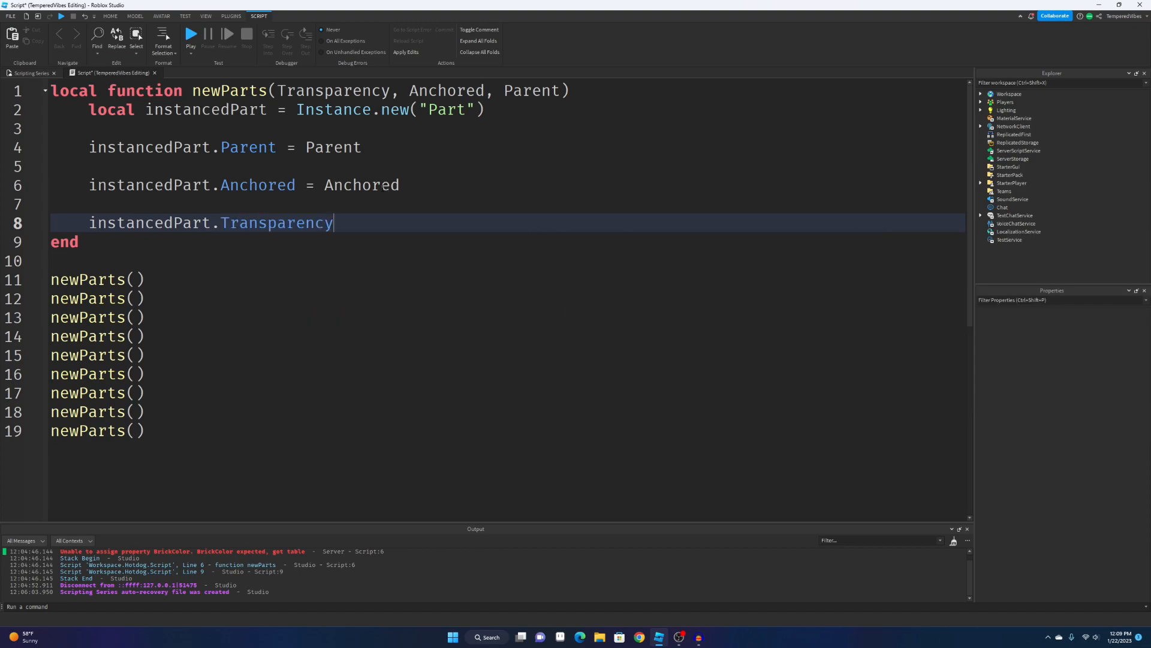
Assign instancedPart.Transparency = Transparency and select the surplus newParts calls.
{"action": "type", "text": "= Transparency"}
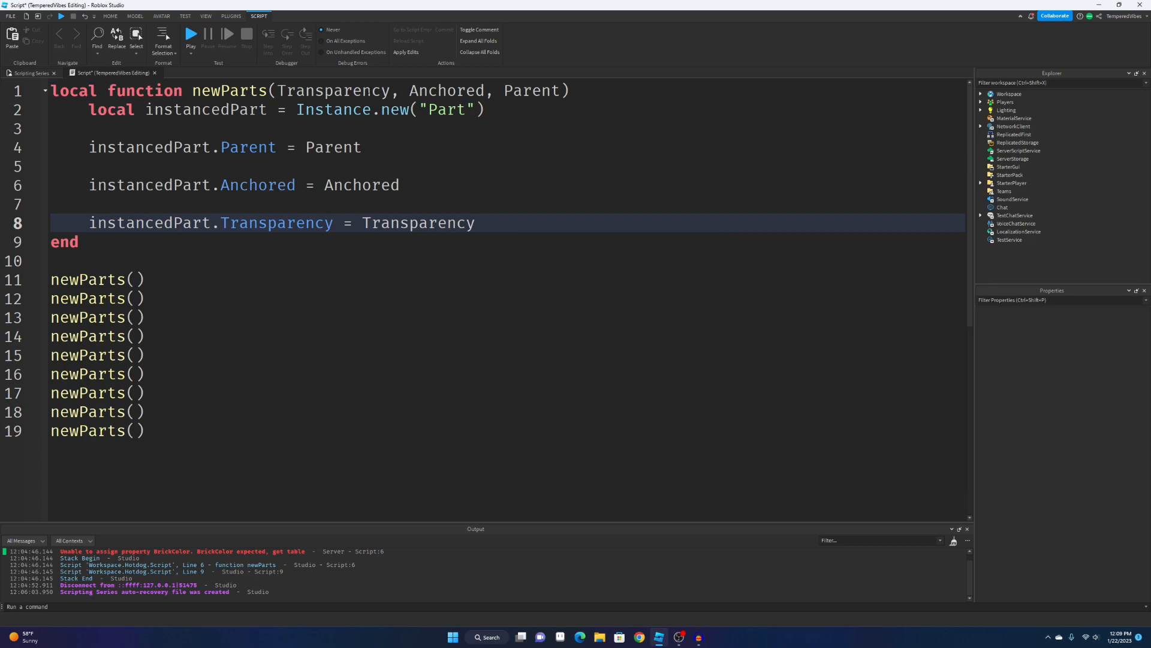
{"action": "left_click", "coordinate": [294, 110]}
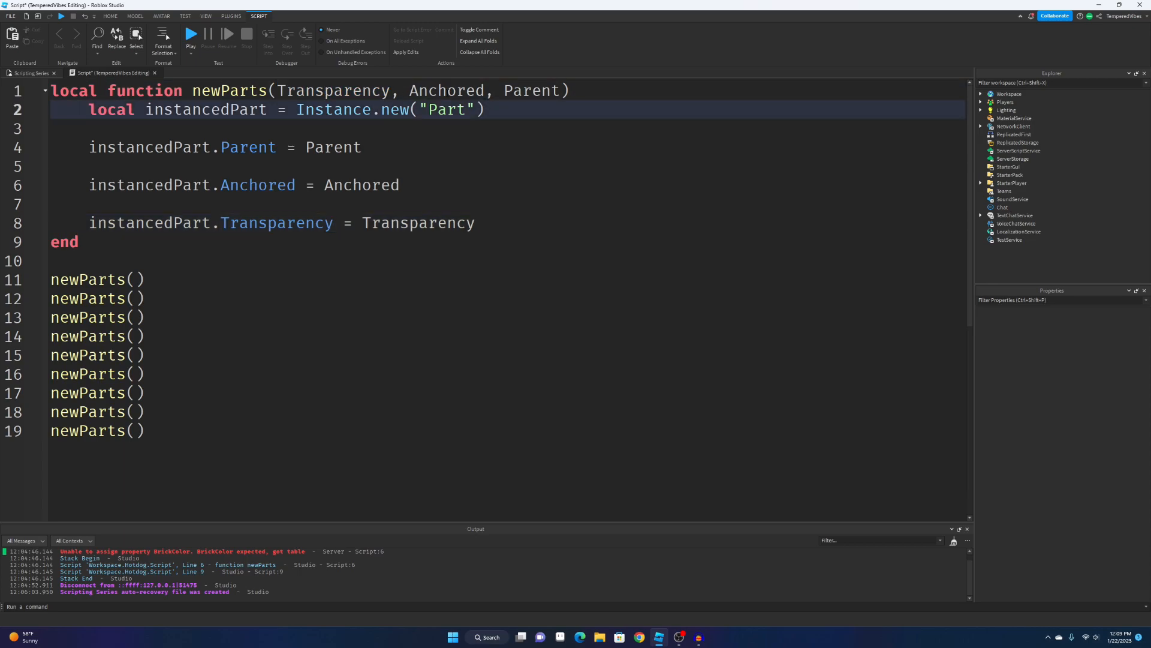
{"action": "left_click", "coordinate": [131, 279]}
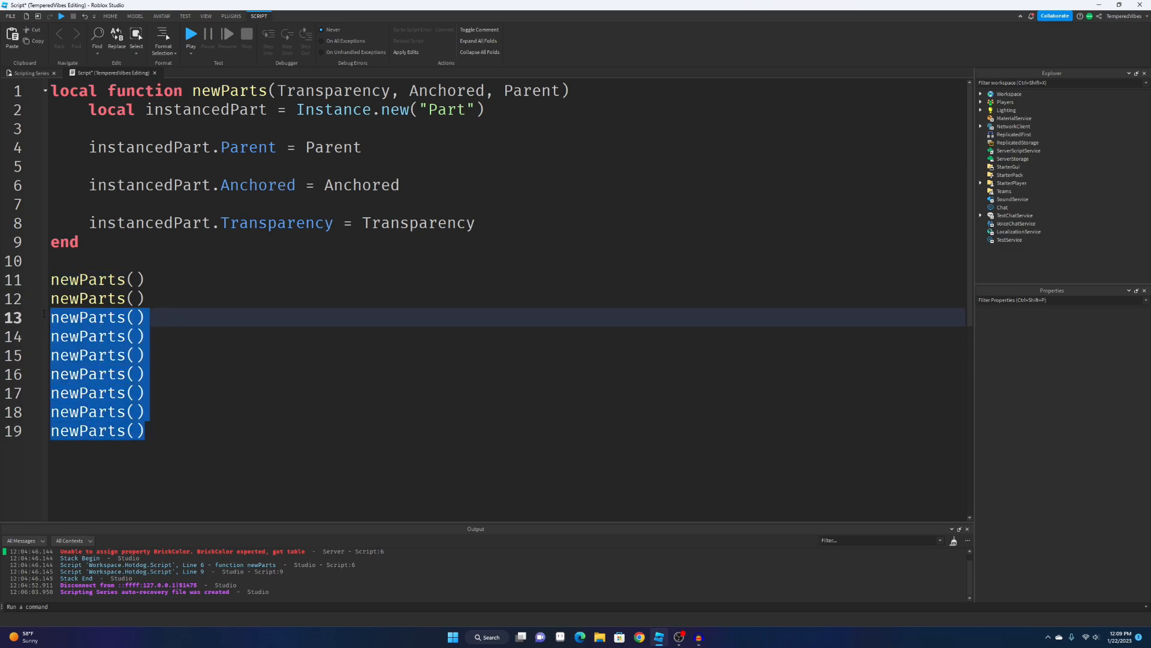
Delete the extra calls and write the first as newParts(0.4, false, game.Workspace).
{"action": "key", "text": "Delete"}
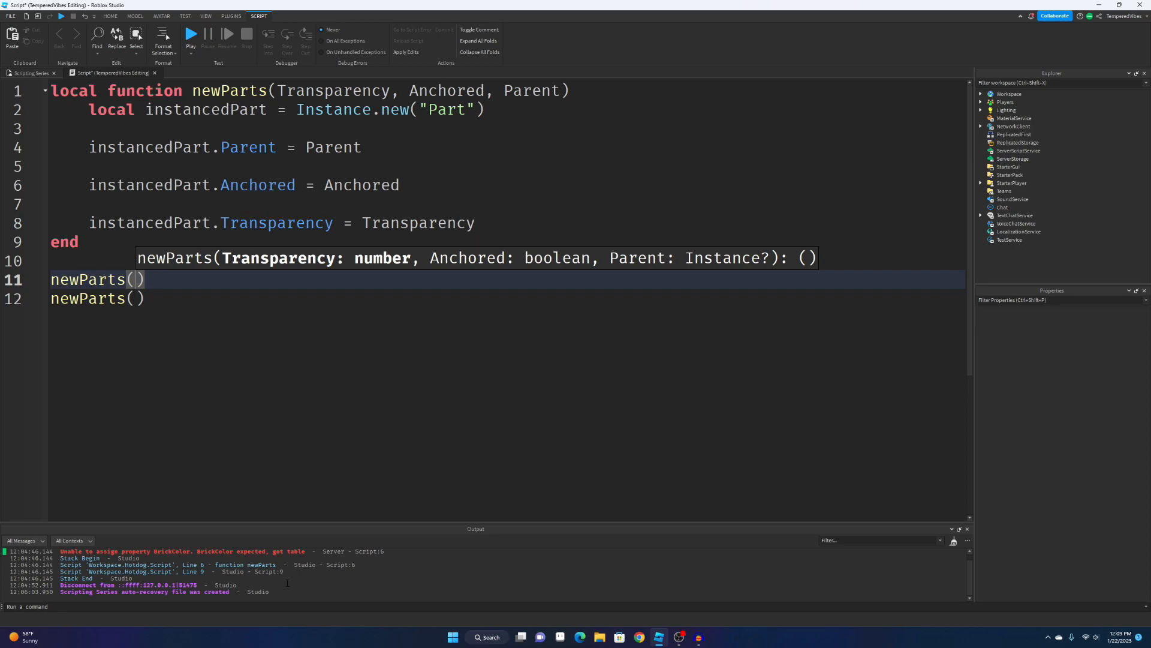
{"action": "type", "text": "0.4"}
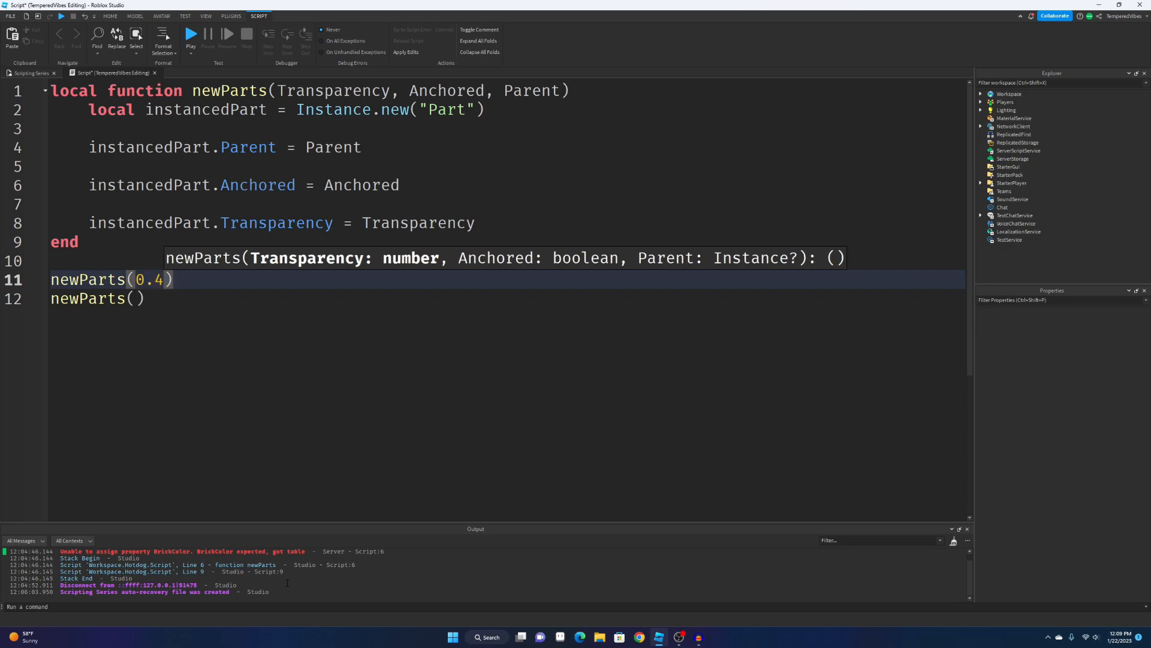
{"action": "type", "text": ","}
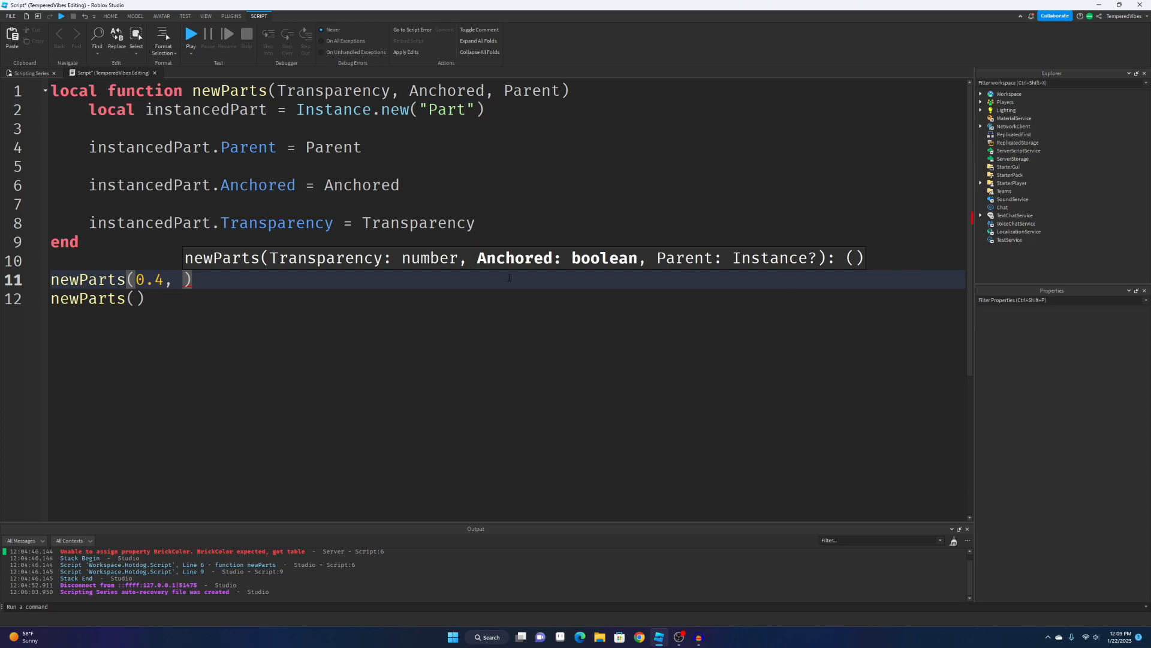
{"action": "type", "text": "tru"}
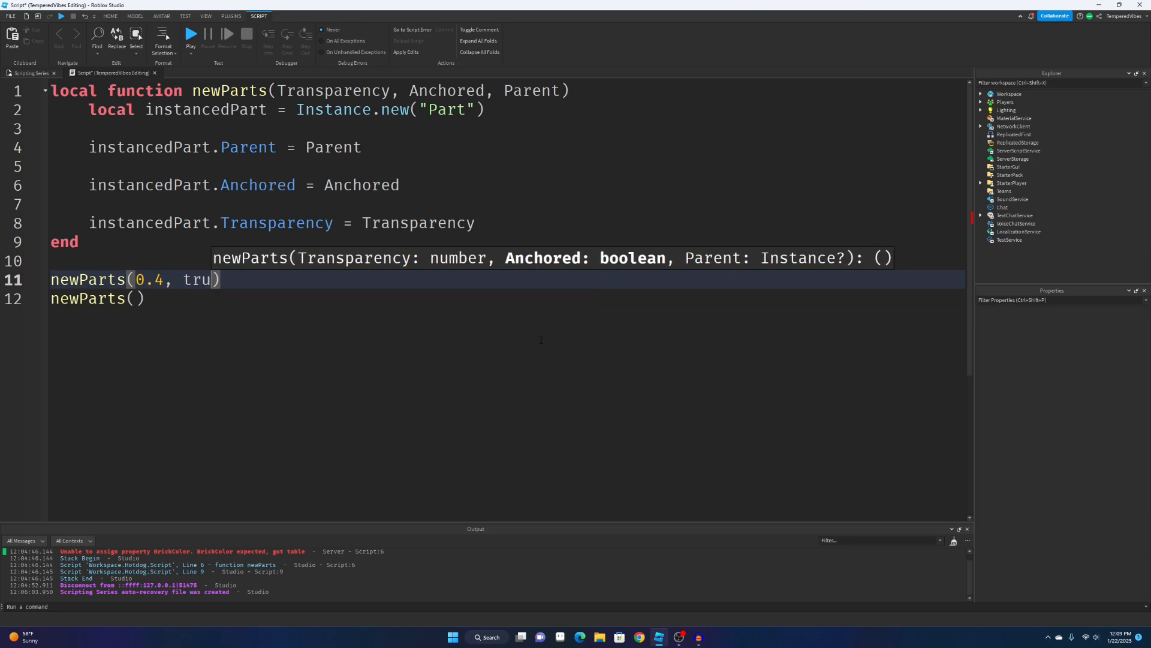
{"action": "key", "text": "Backspace"}
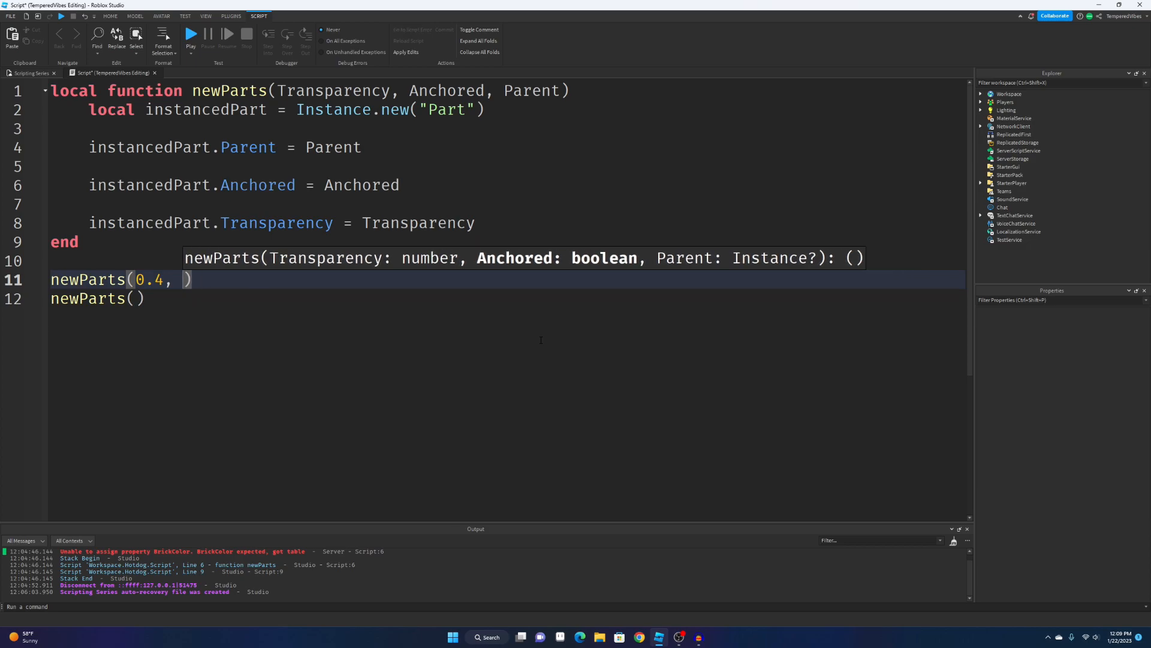
{"action": "type", "text": "false"}
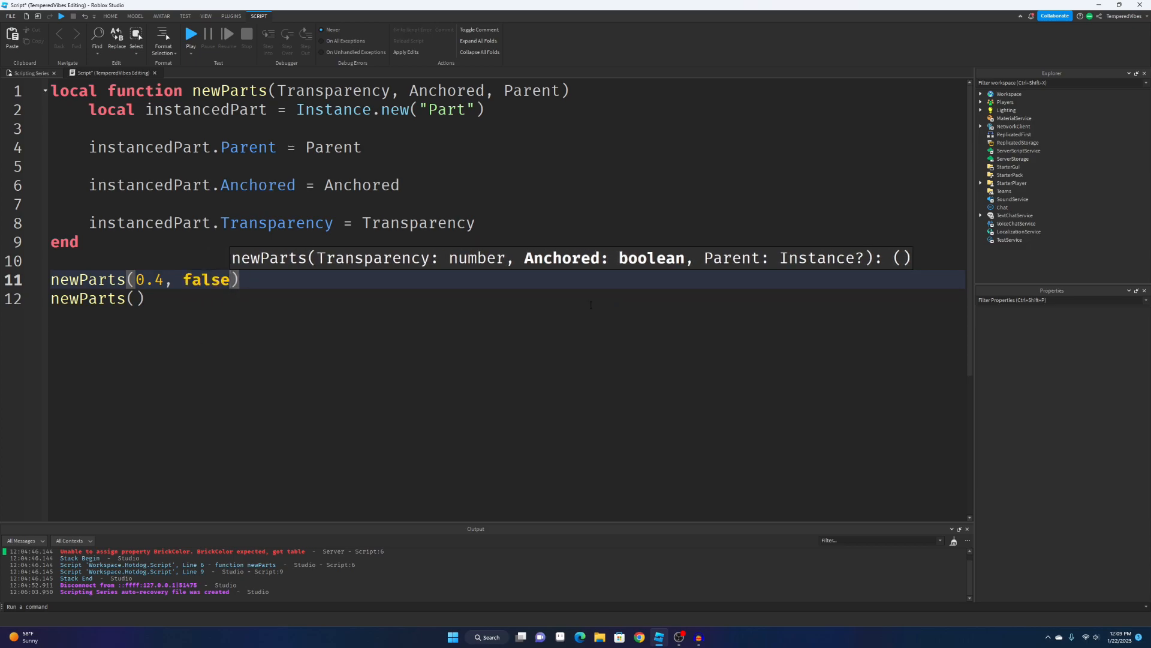
{"action": "type", "text": ","}
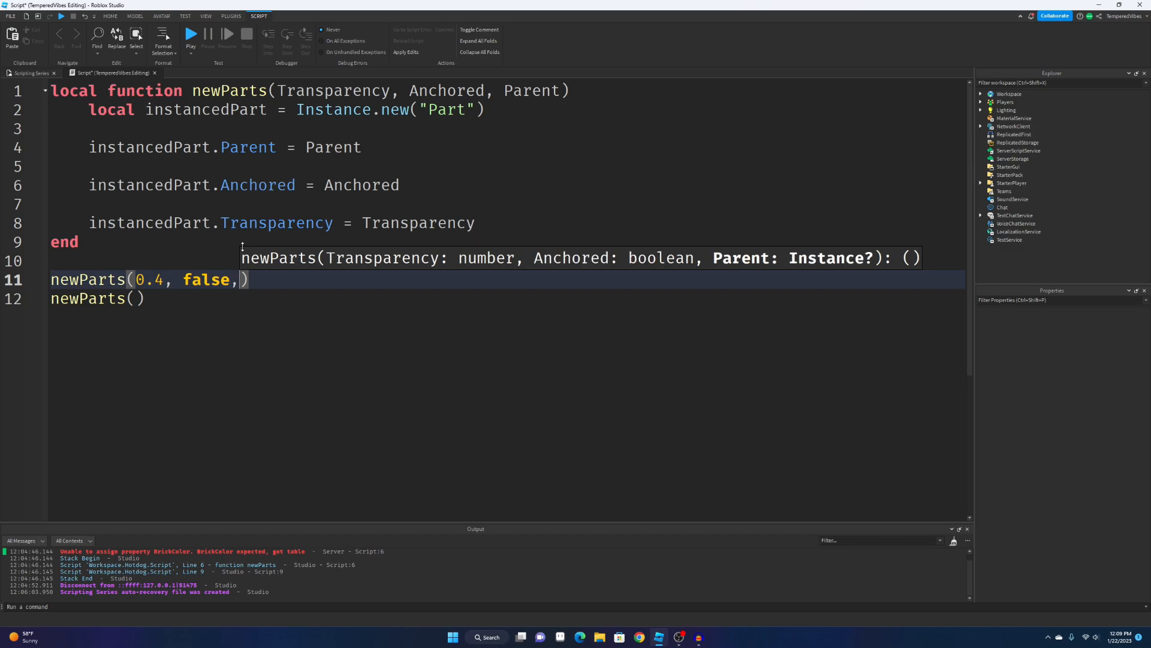
{"action": "type", "text": "game"}
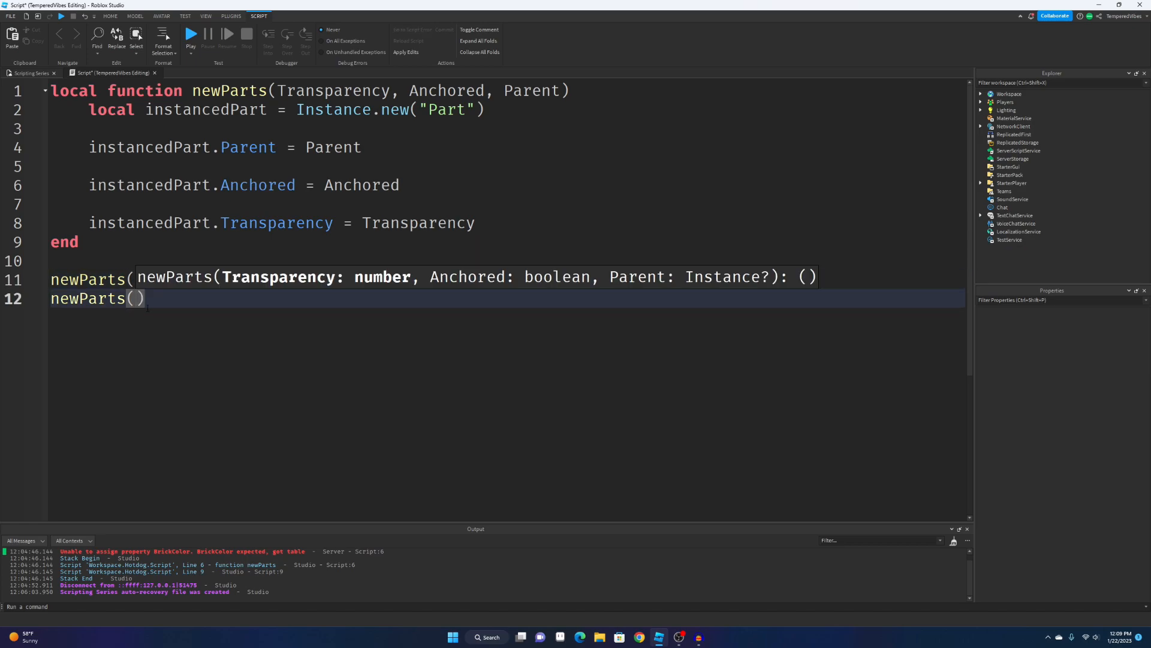
Write the second call as newParts(0, true, game.Workspace).
{"action": "type", "text": "0,"}
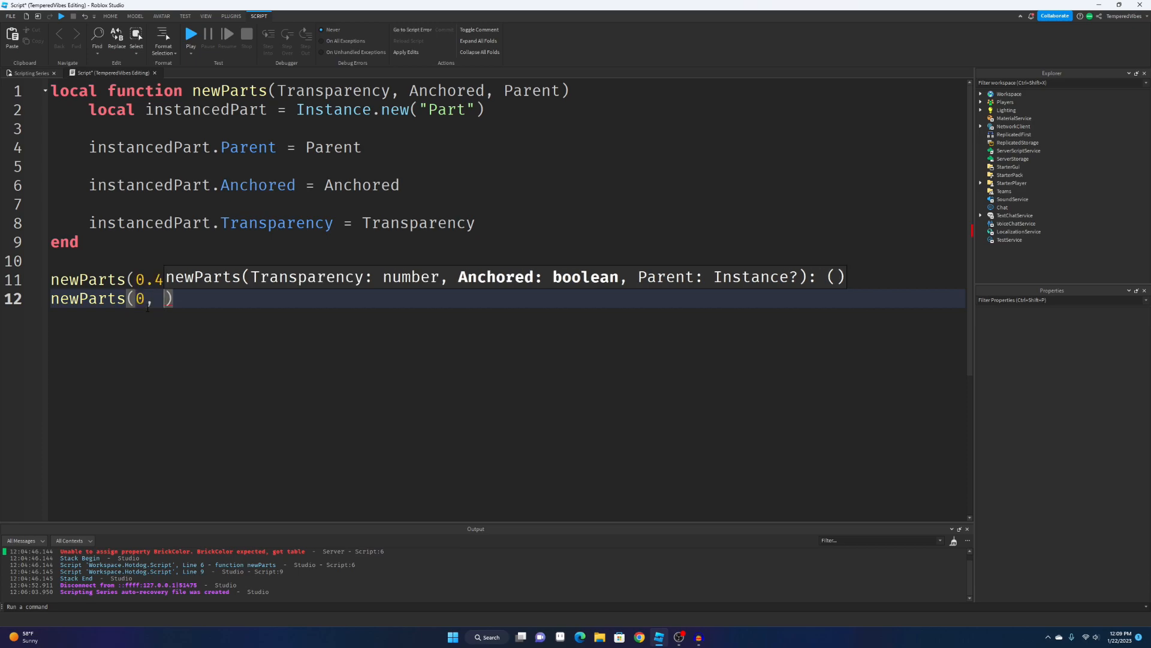
{"action": "type", "text": "true,"}
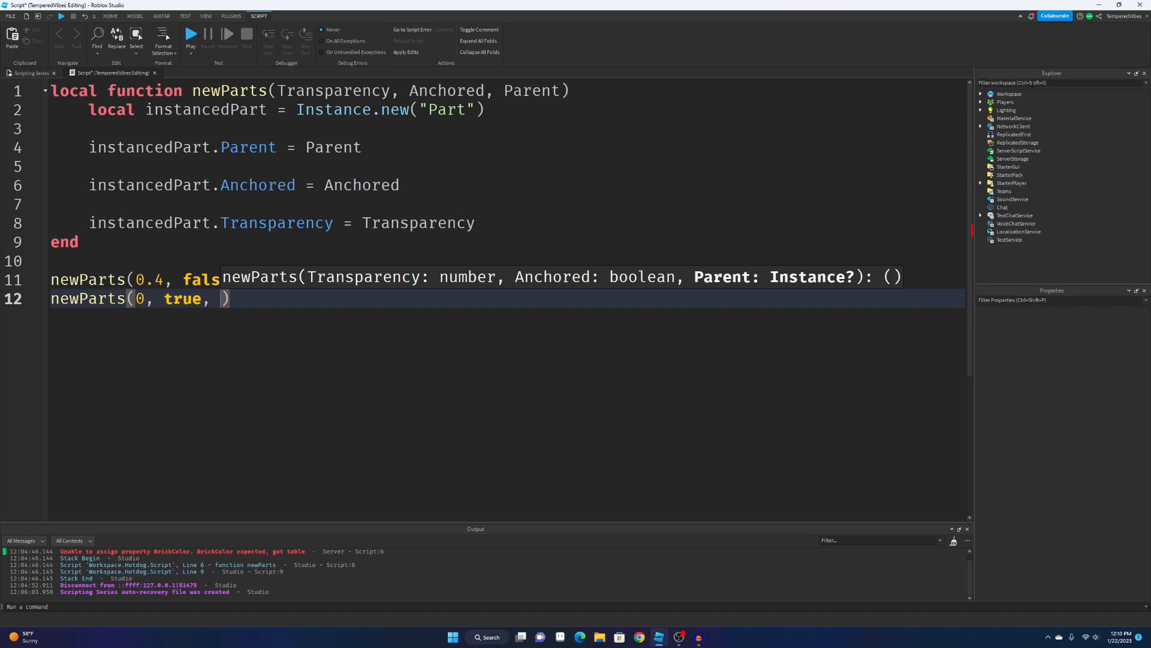
{"action": "type", "text": "game.Workspace"}
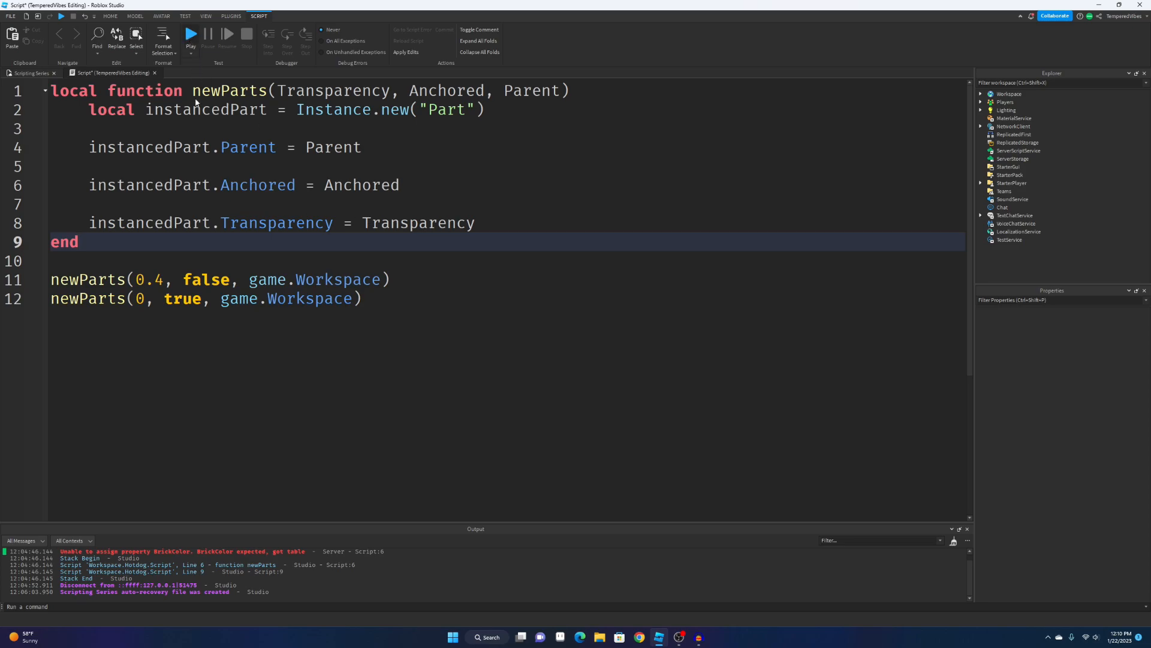
Play-test the script, check Workspace for the two spawned parts, then stop the test.
{"action": "left_click", "coordinate": [190, 34]}
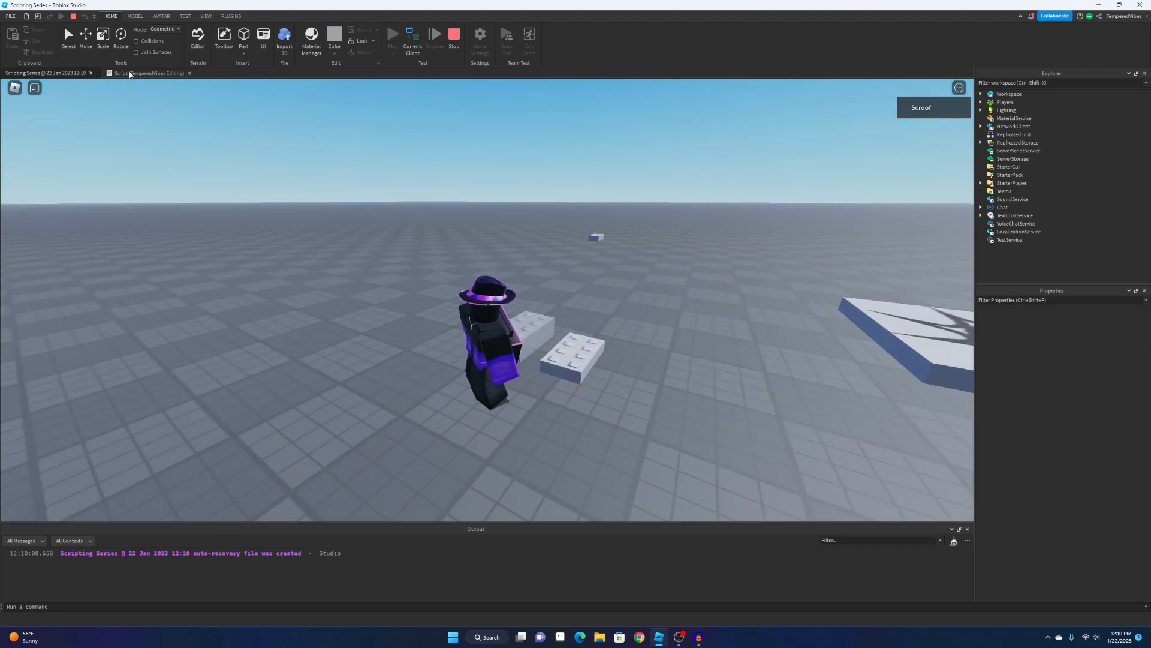
{"action": "left_click", "coordinate": [147, 74]}
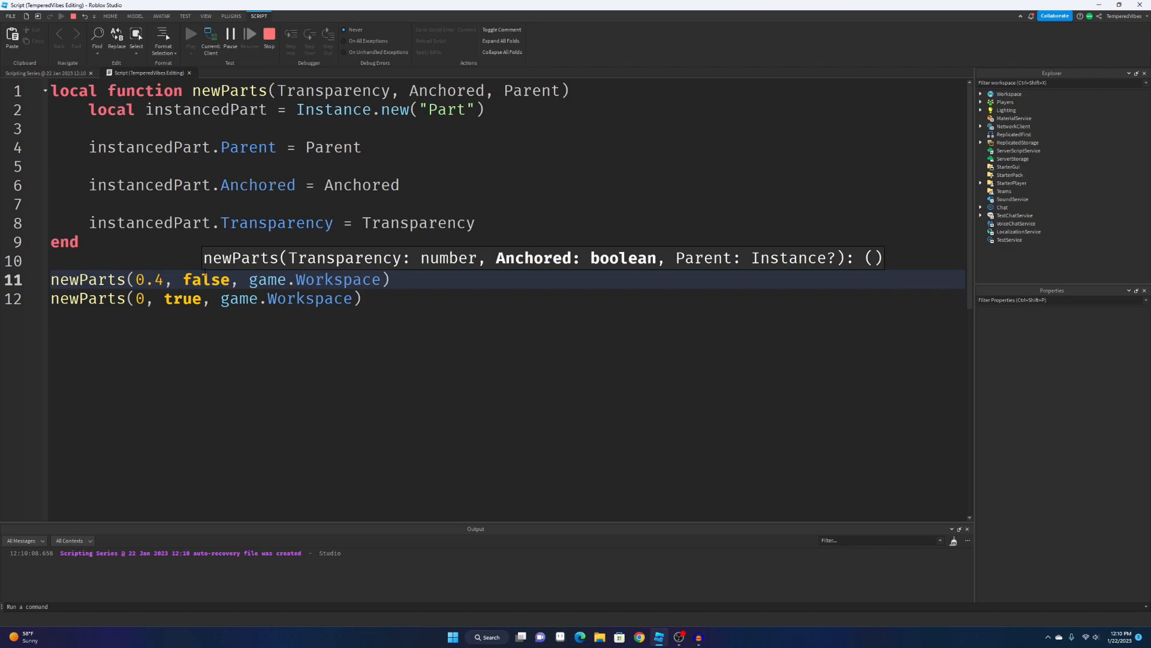
{"action": "left_click", "coordinate": [111, 15]}
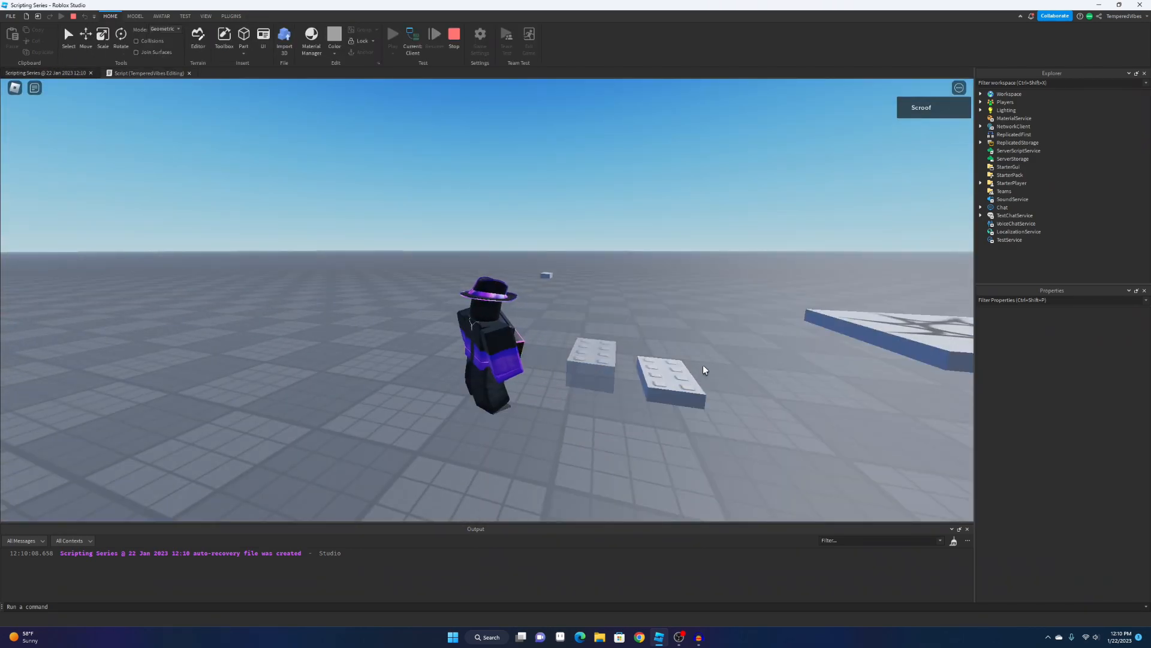
{"action": "left_click", "coordinate": [147, 73]}
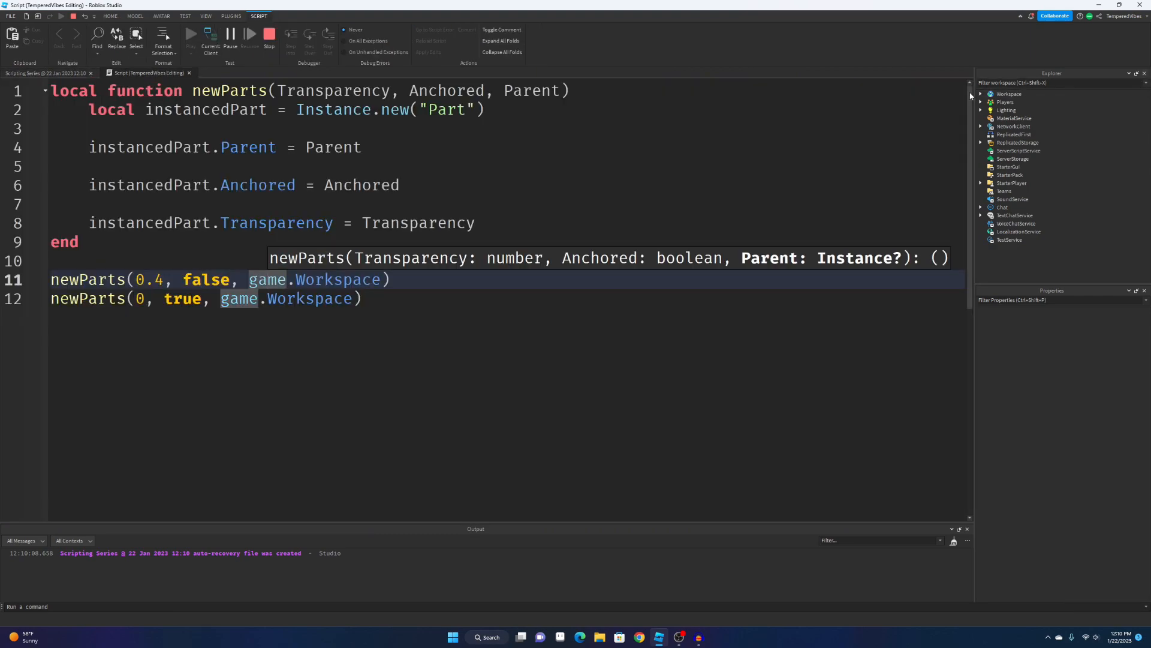
{"action": "left_click", "coordinate": [981, 94]}
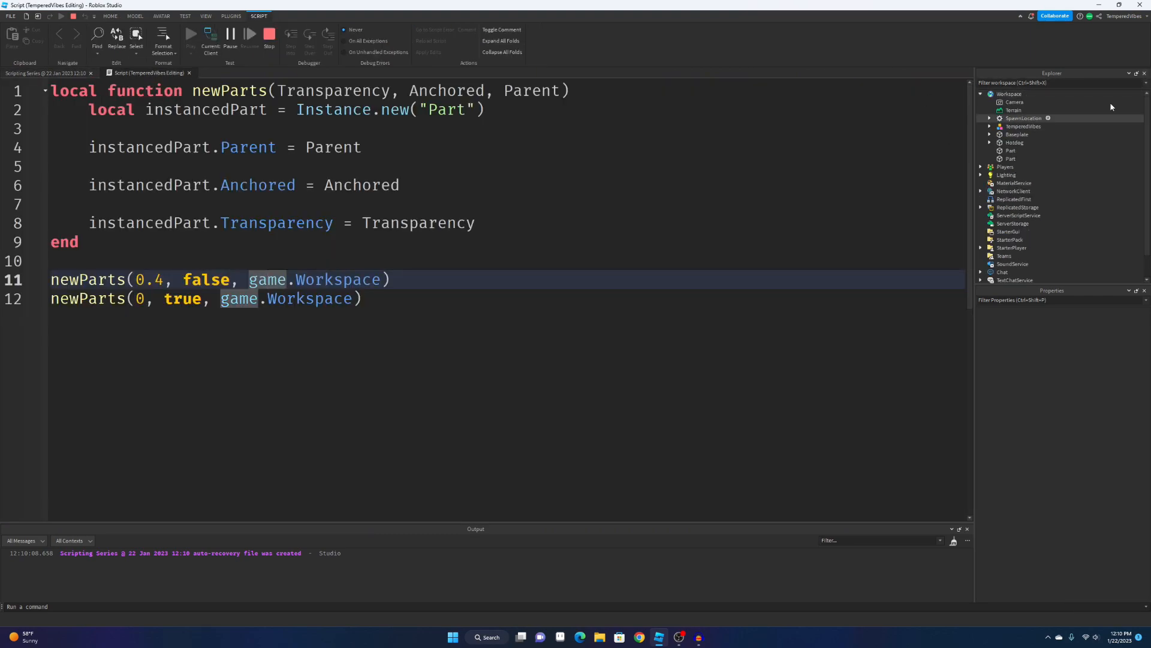
{"action": "left_click", "coordinate": [1008, 94]}
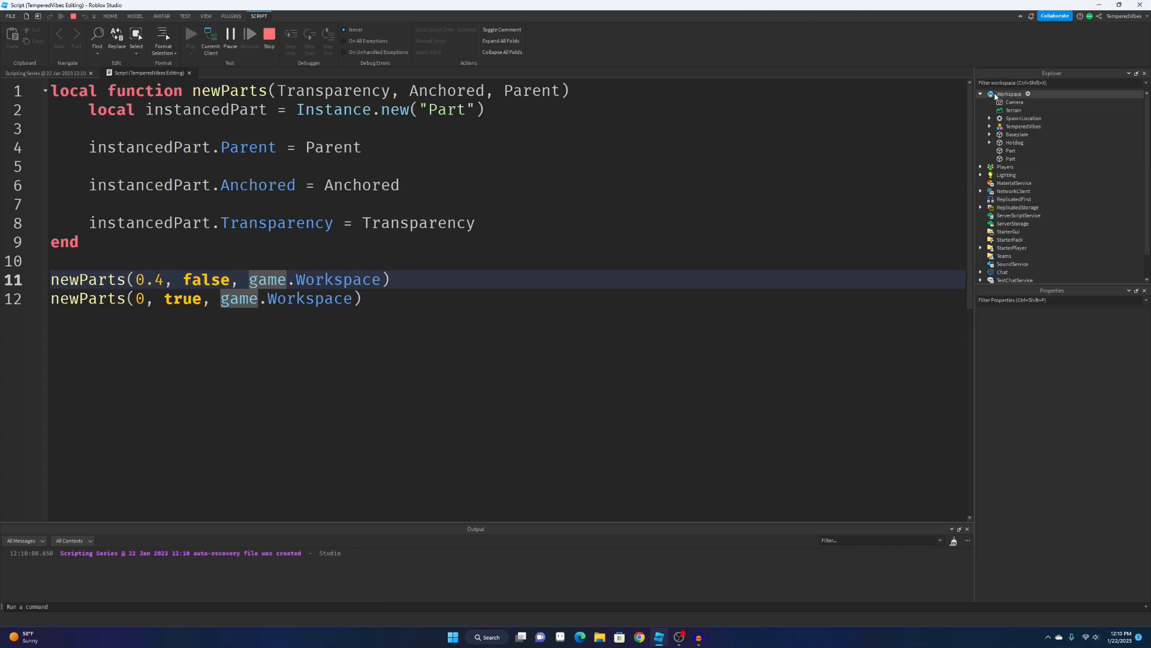
{"action": "left_click", "coordinate": [1010, 151]}
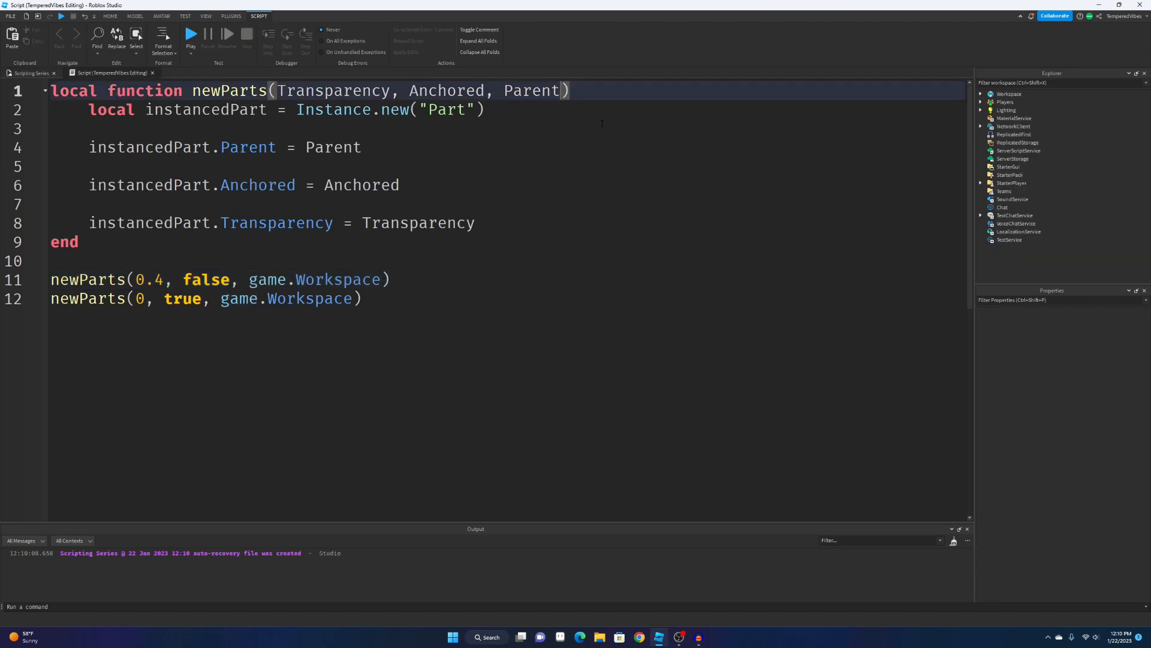
Add a Name parameter setting instancedPart.Name and pass "Part1" and "Part2" in the two calls.
{"action": "type", "text": ","}
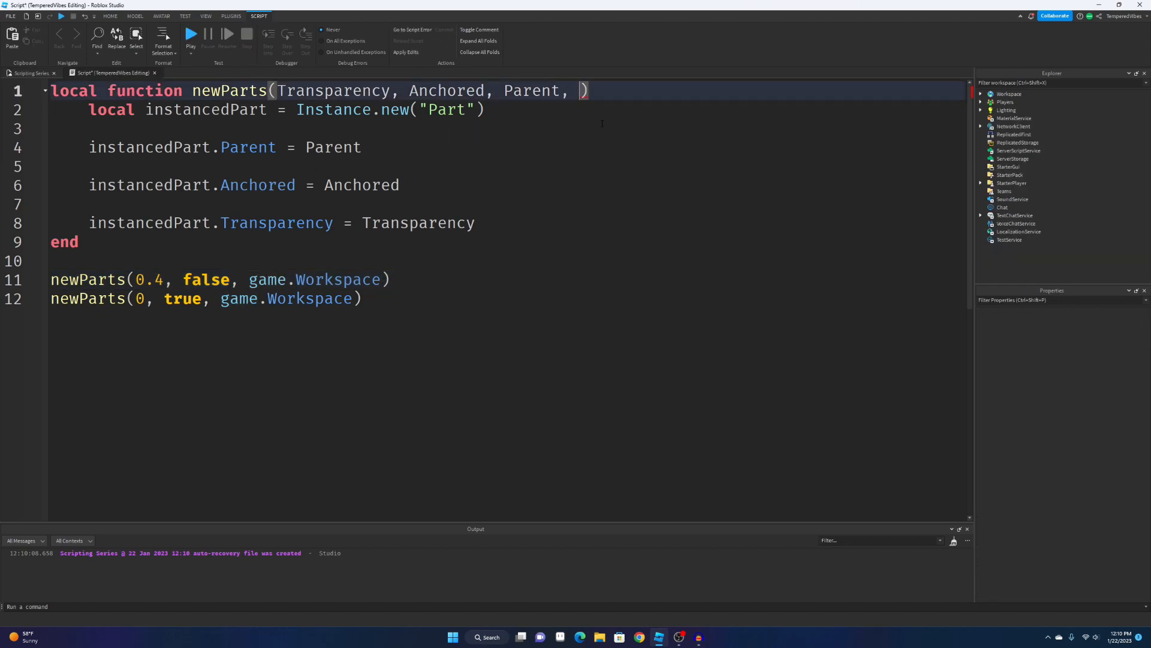
{"action": "type", "text": "Name"}
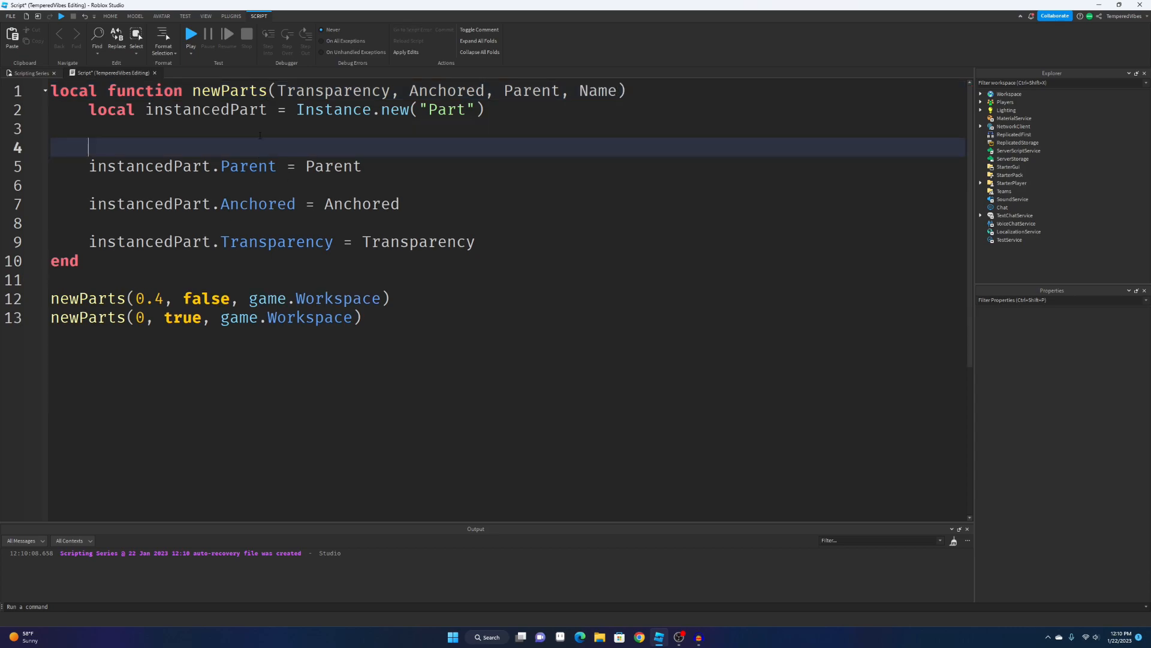
{"action": "type", "text": "i"}
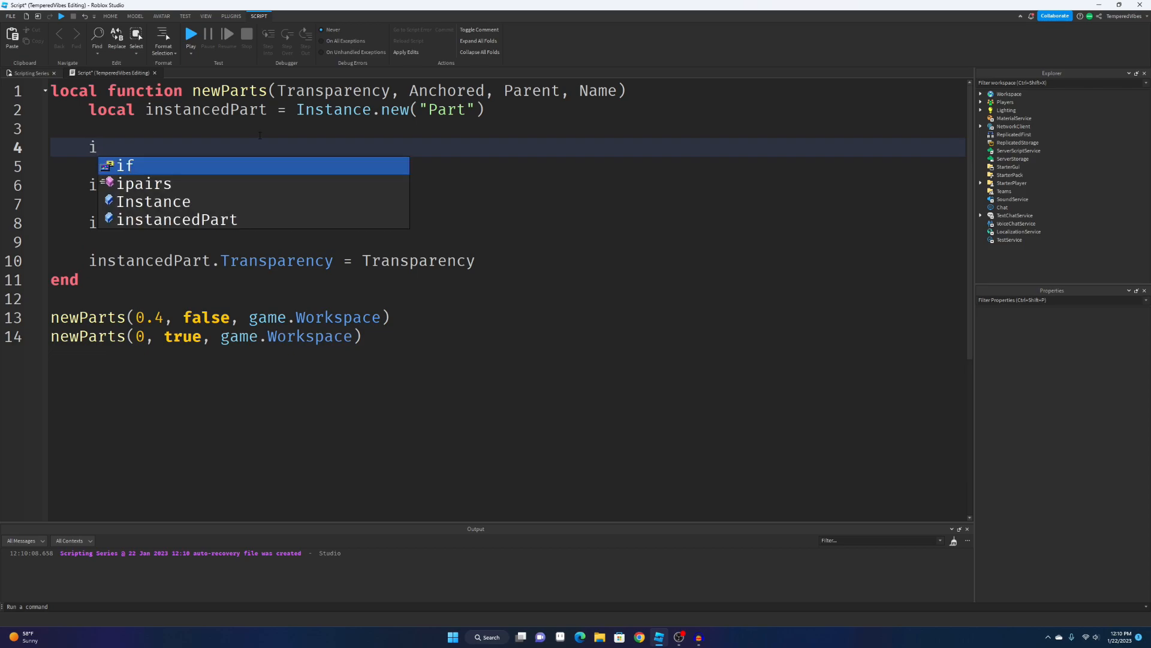
{"action": "type", "text": "nstancedPart.Name = Name"}
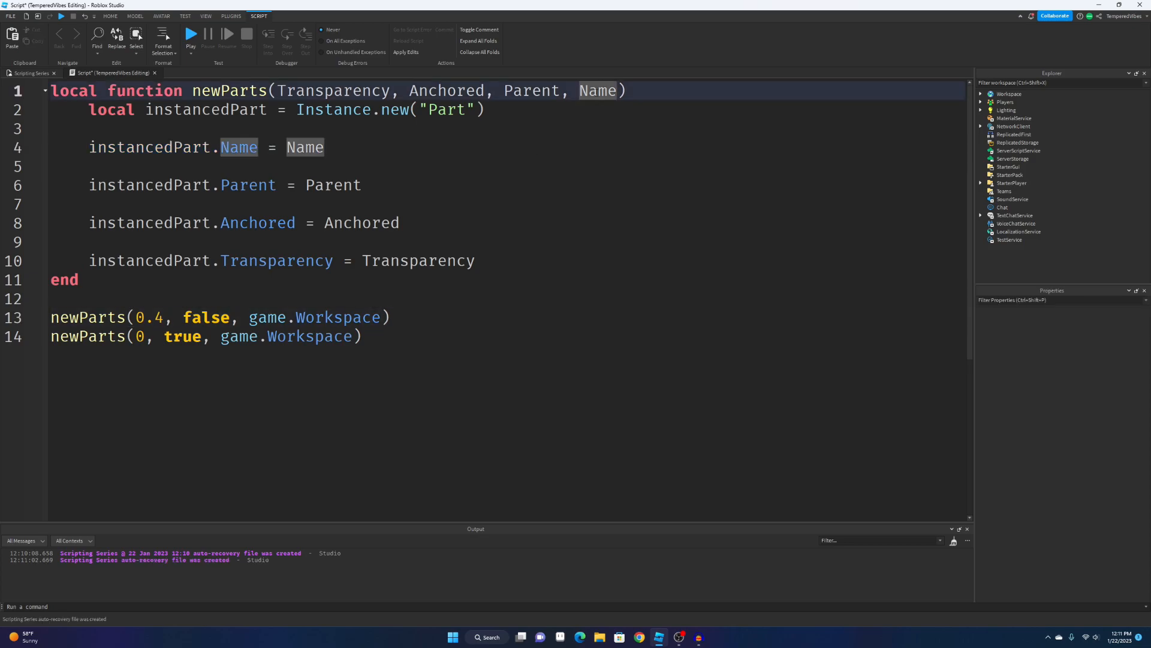
{"action": "type", "text": ", Part1"}
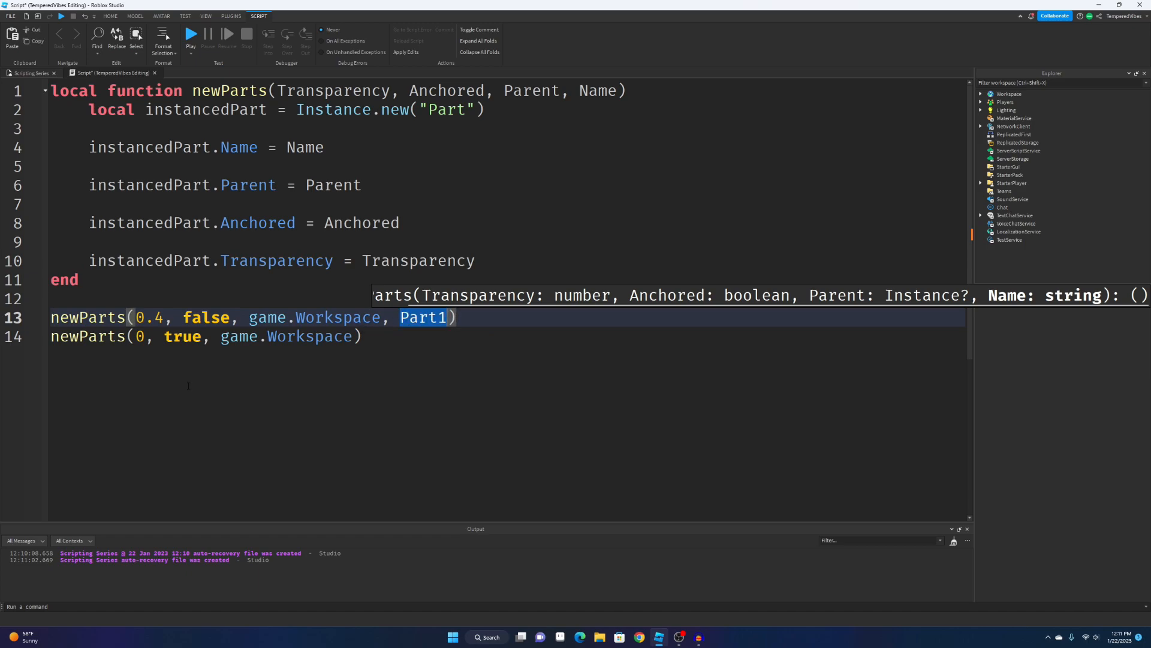
{"action": "type", "text": "\""}
{"action": "left_click", "coordinate": [206, 335]}
{"action": "type", "text": ", \"Part2\""}
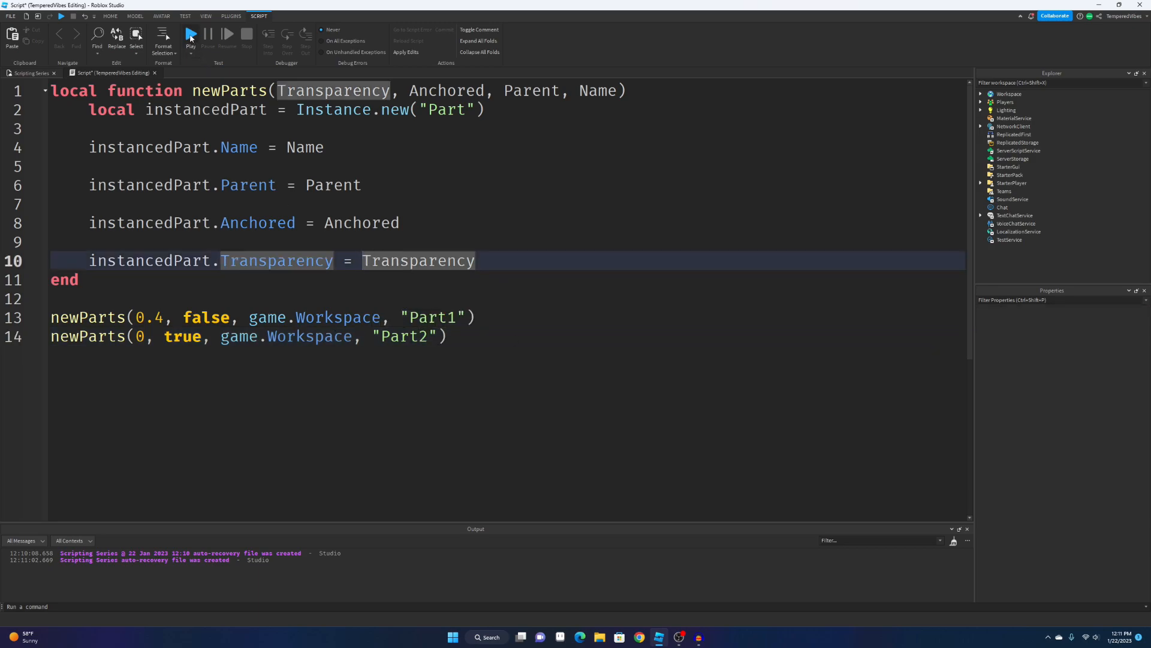
Start a play test and switch between the running game and the script.
{"action": "left_click", "coordinate": [191, 33]}
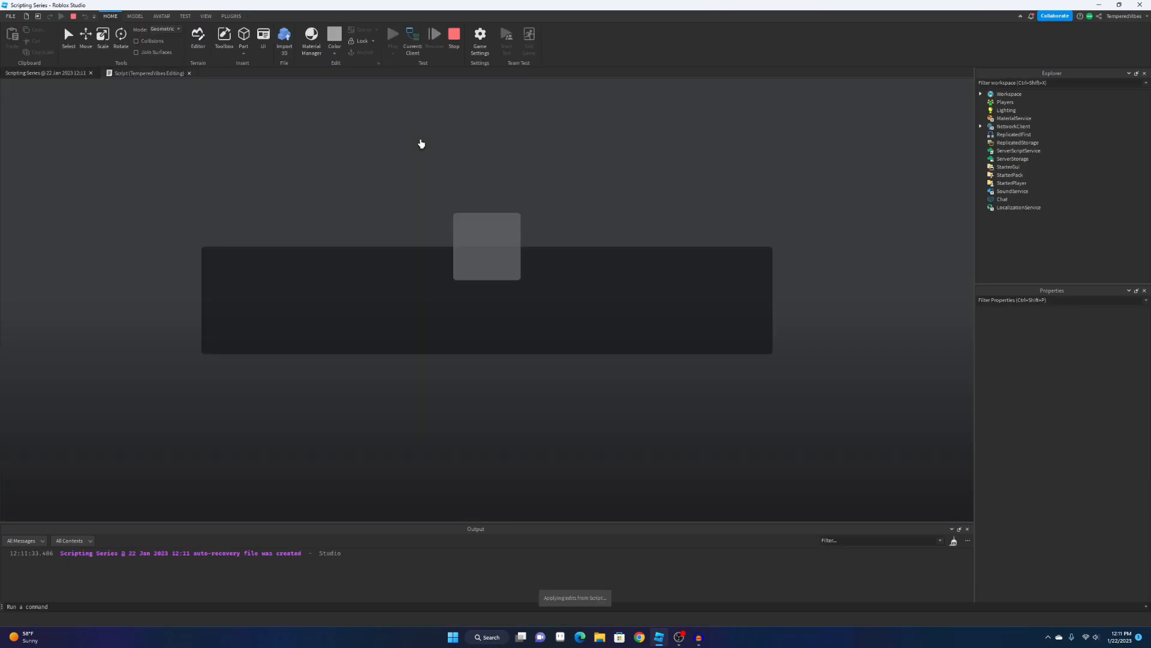
{"action": "left_click", "coordinate": [394, 33]}
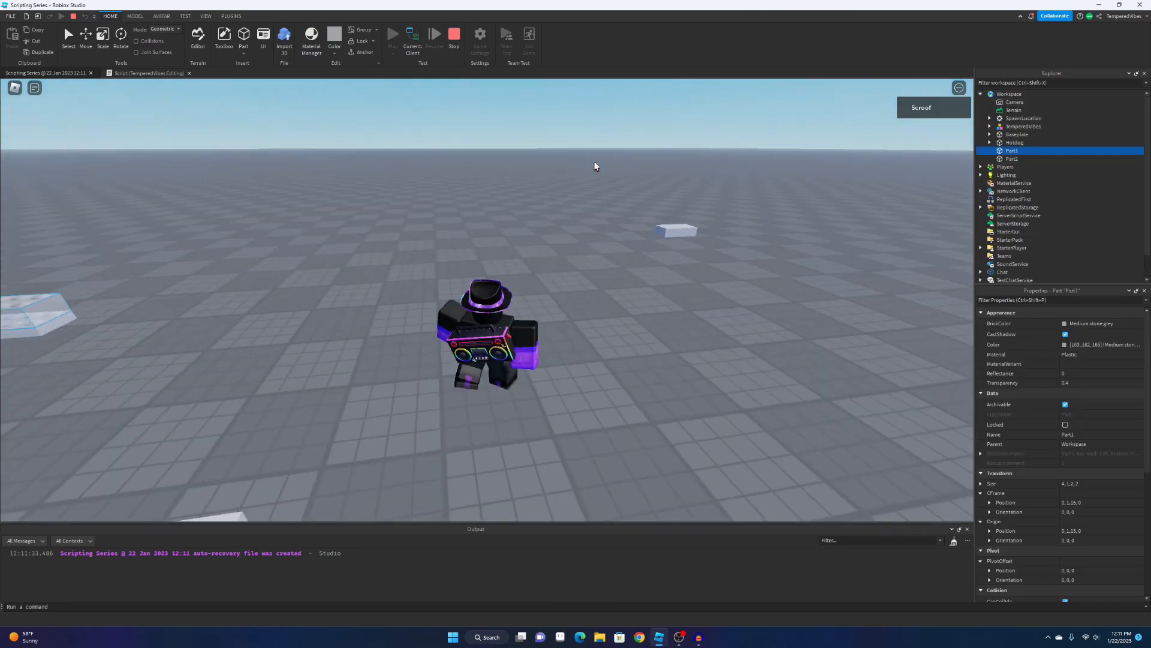
{"action": "left_click", "coordinate": [148, 73]}
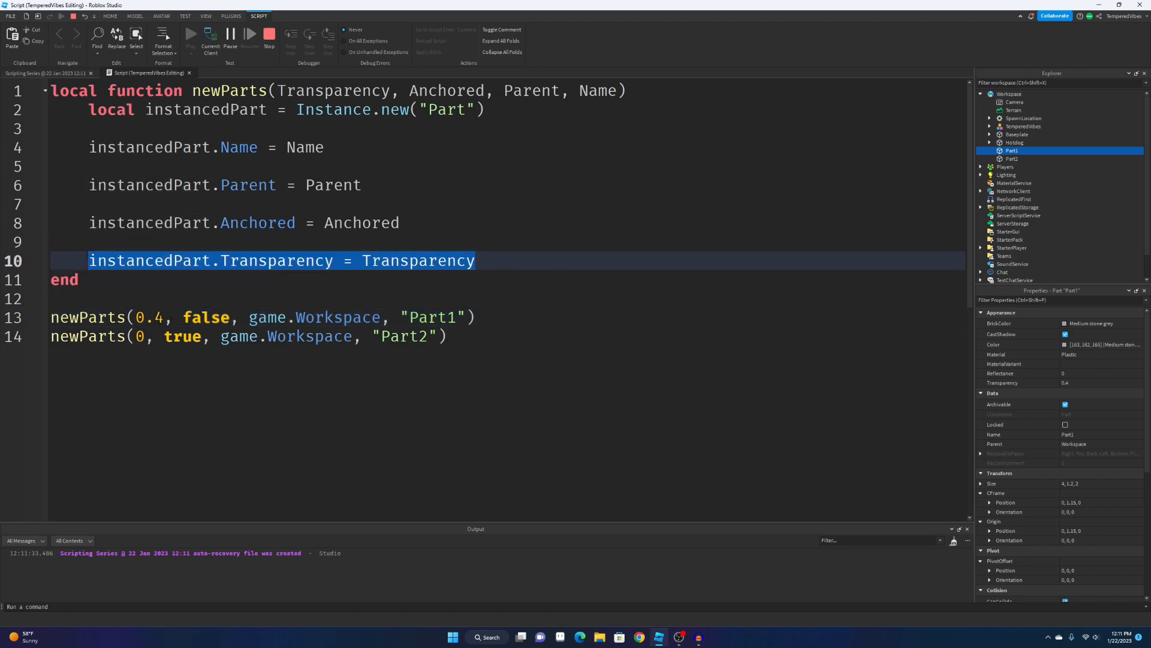
{"action": "left_click", "coordinate": [110, 15]}
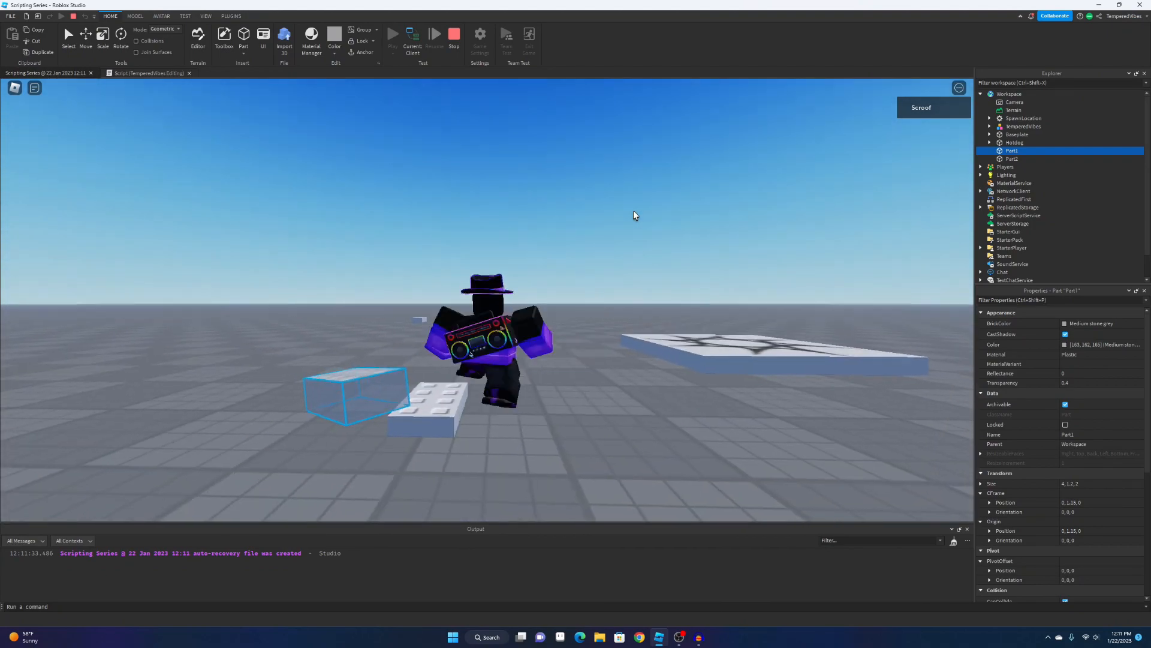
{"action": "left_click", "coordinate": [146, 73]}
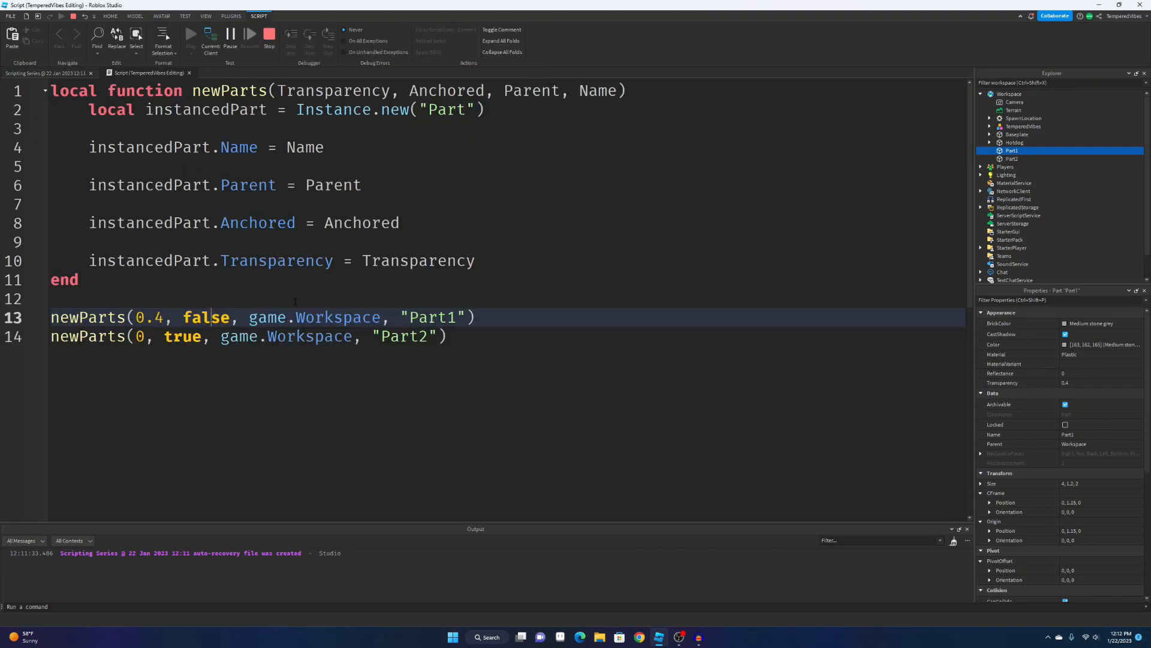
Inspect Part1 and Part2 in Workspace via Explorer and Properties, confirming Part1's 0.4 transparency.
{"action": "double_click", "coordinate": [337, 316]}
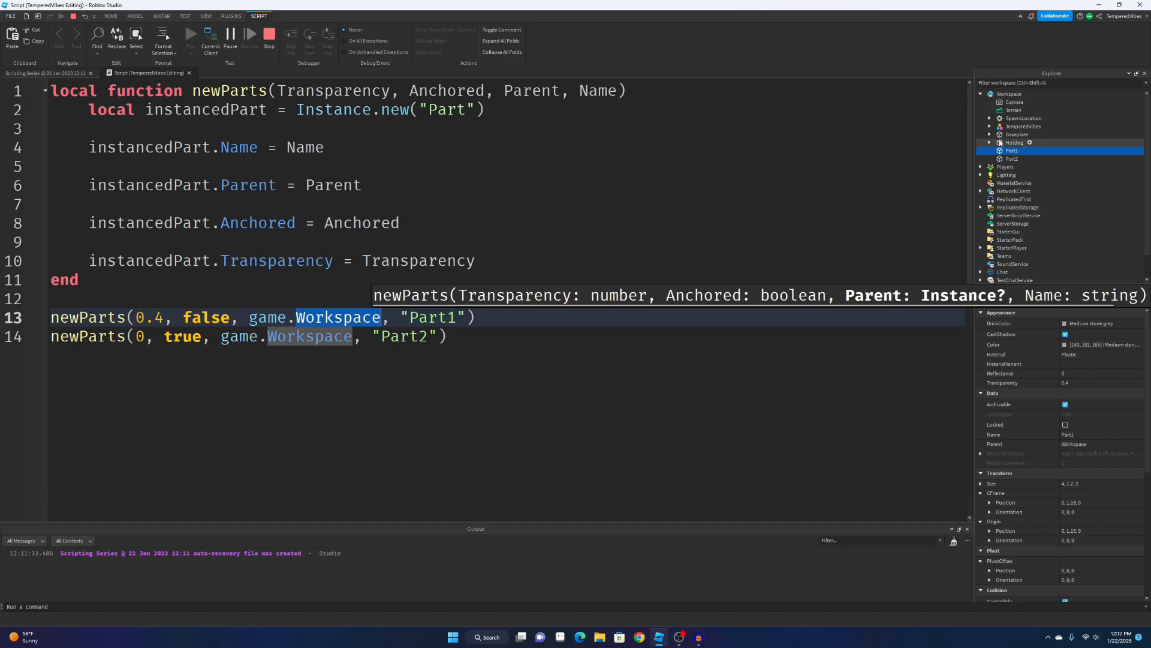
{"action": "left_click", "coordinate": [1010, 93]}
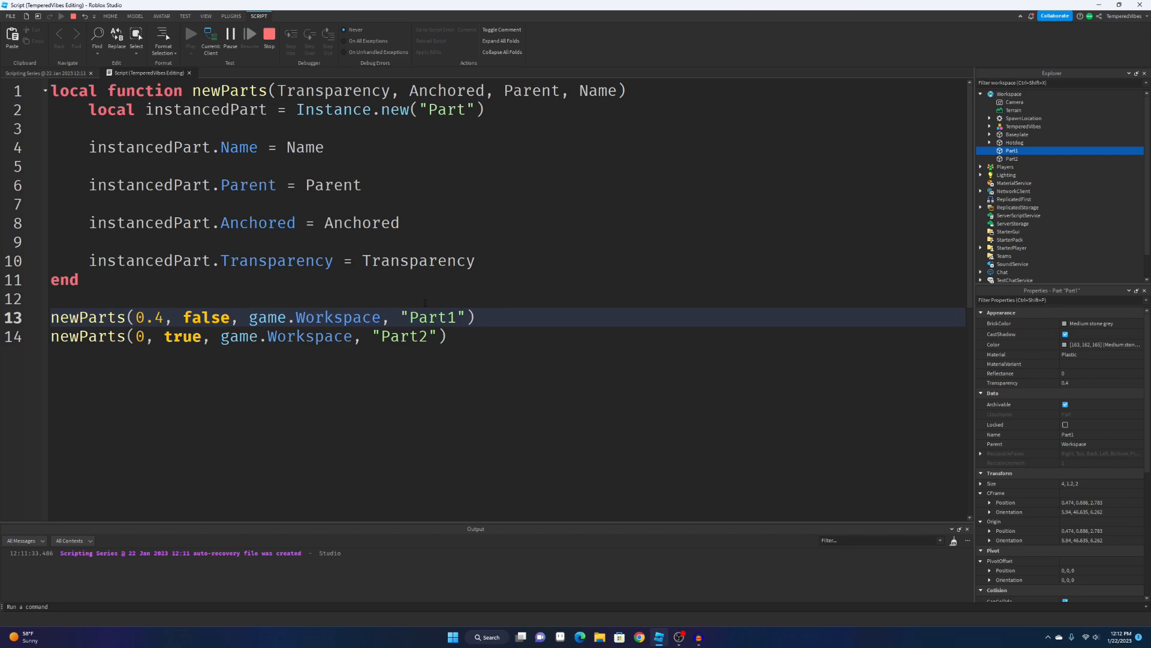
{"action": "left_click", "coordinate": [1013, 151]}
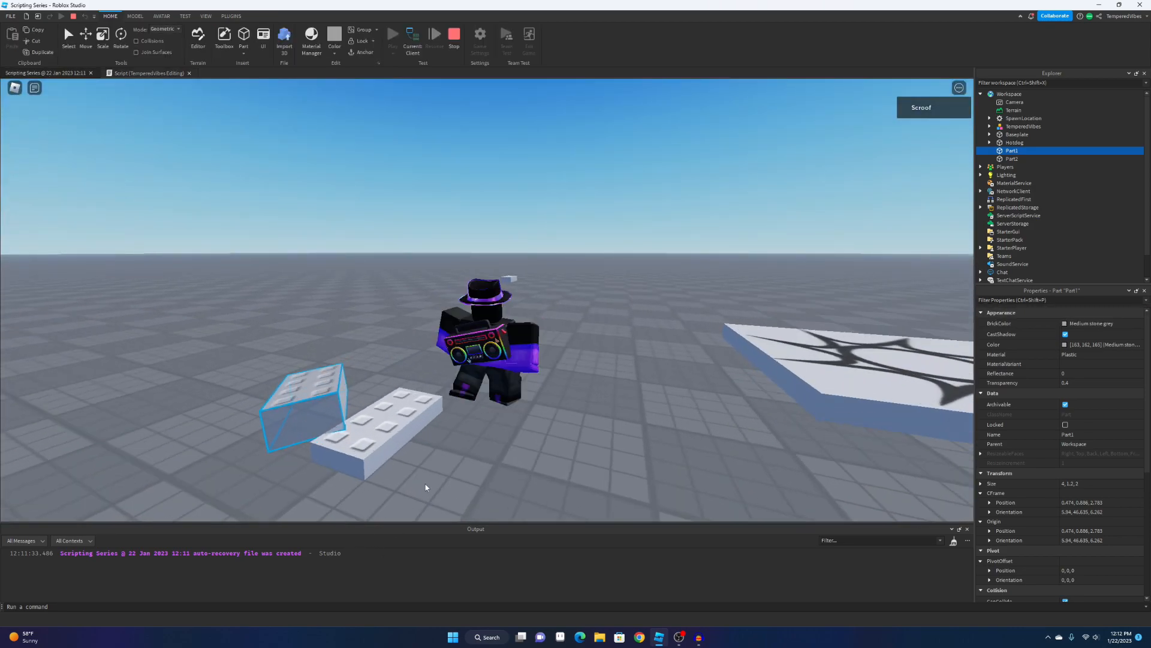
{"action": "left_click", "coordinate": [146, 73]}
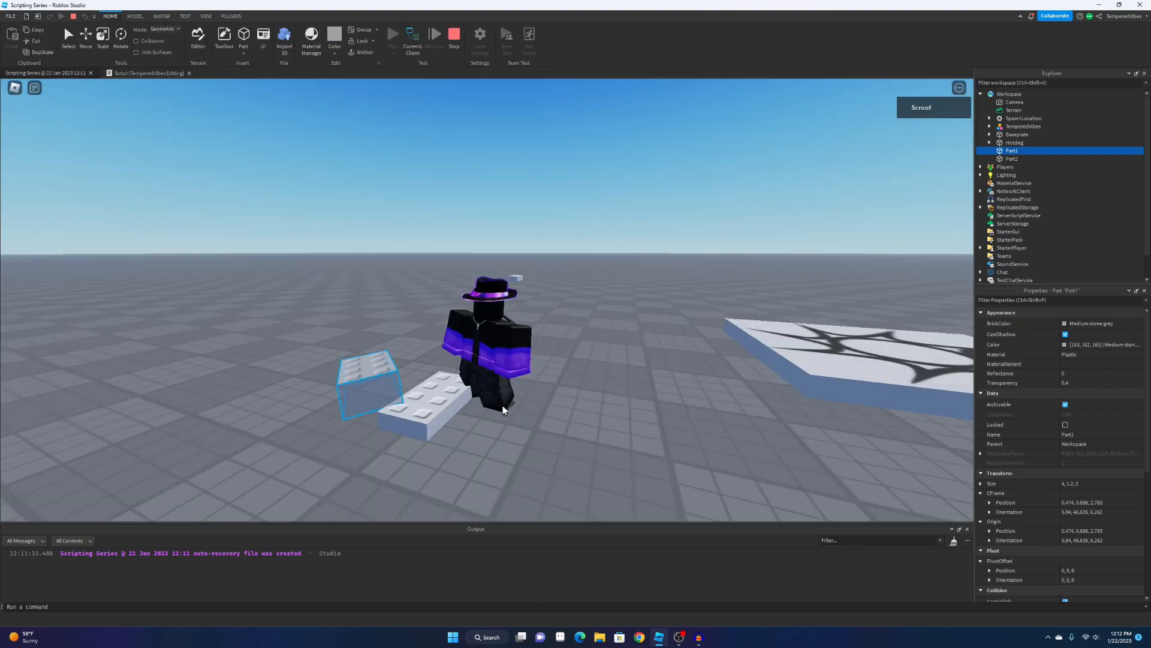
{"action": "left_click", "coordinate": [146, 73]}
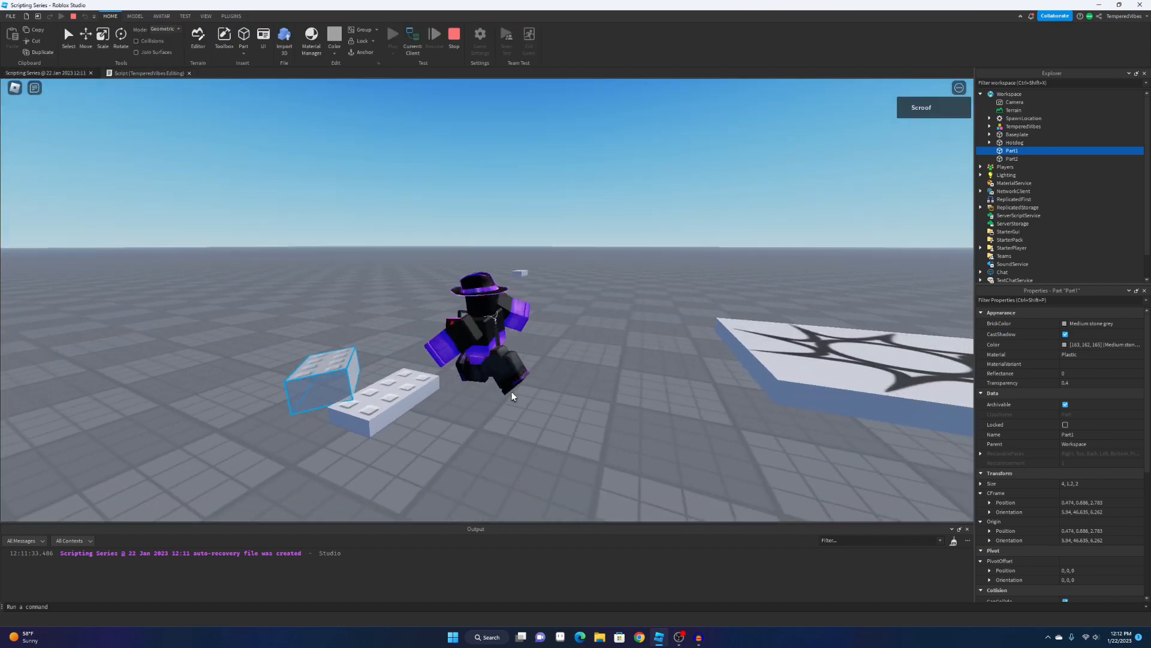
{"action": "left_click", "coordinate": [149, 74]}
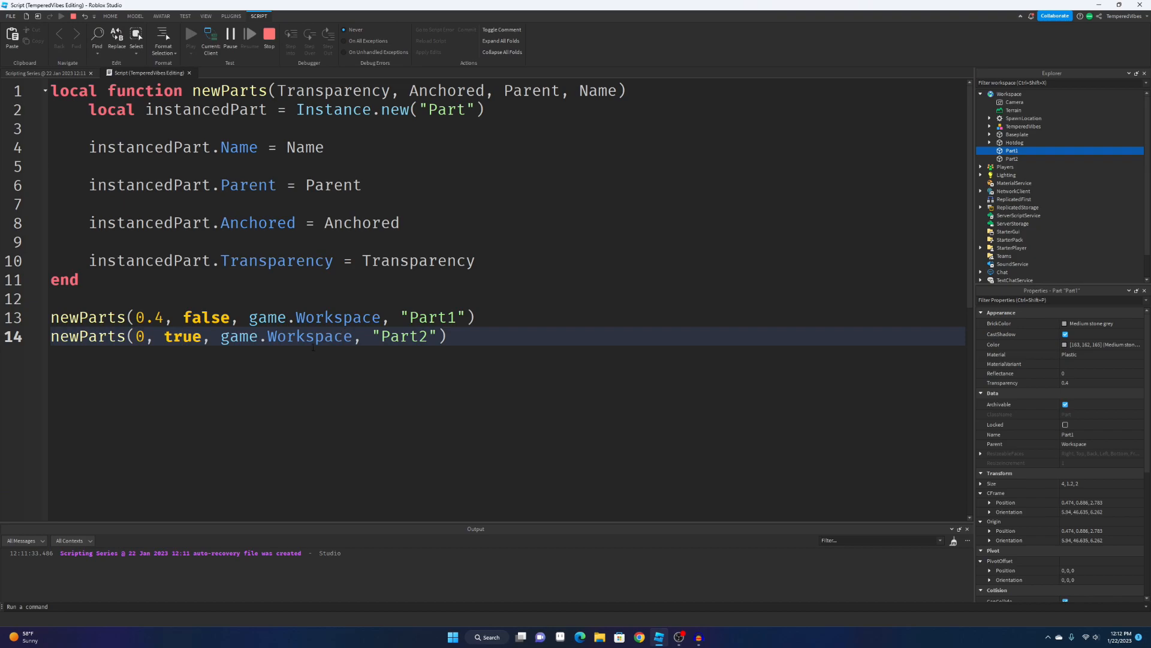
Stop the play test and return to editing the finished newParts script.
{"action": "left_click", "coordinate": [1013, 159]}
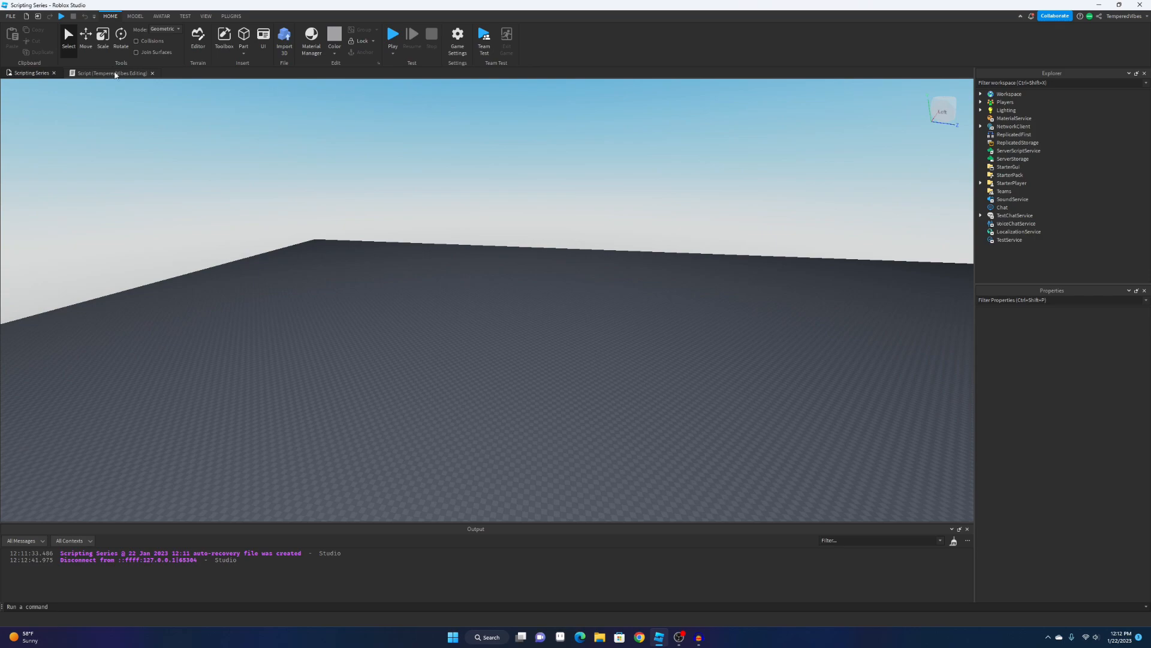
{"action": "left_click", "coordinate": [110, 73]}
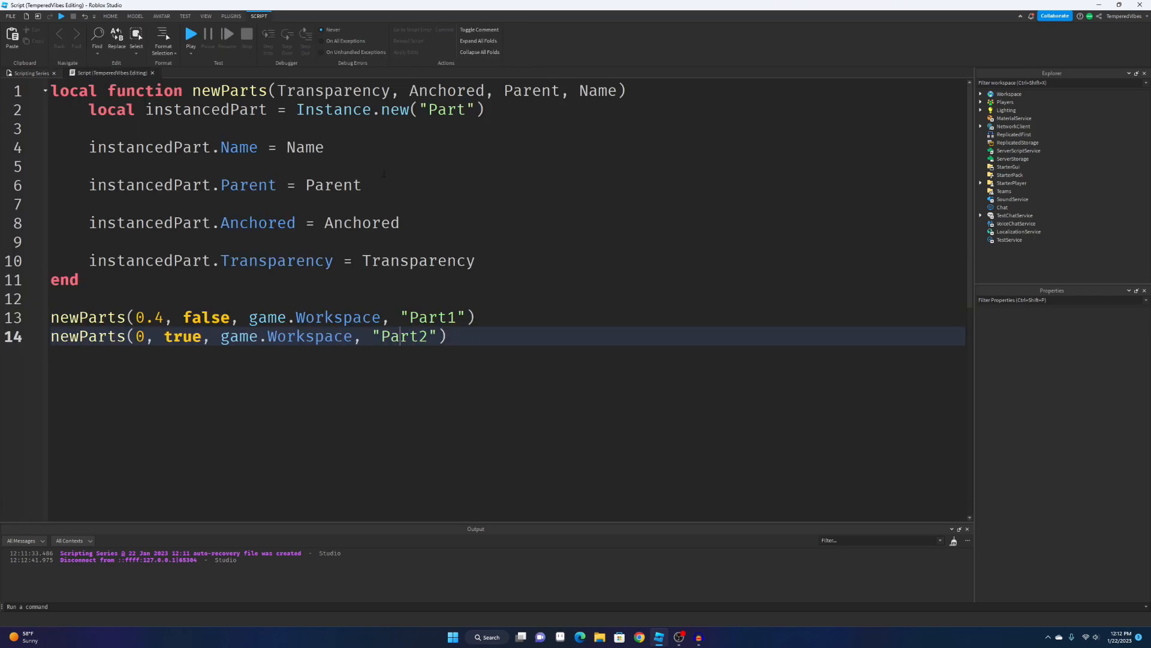